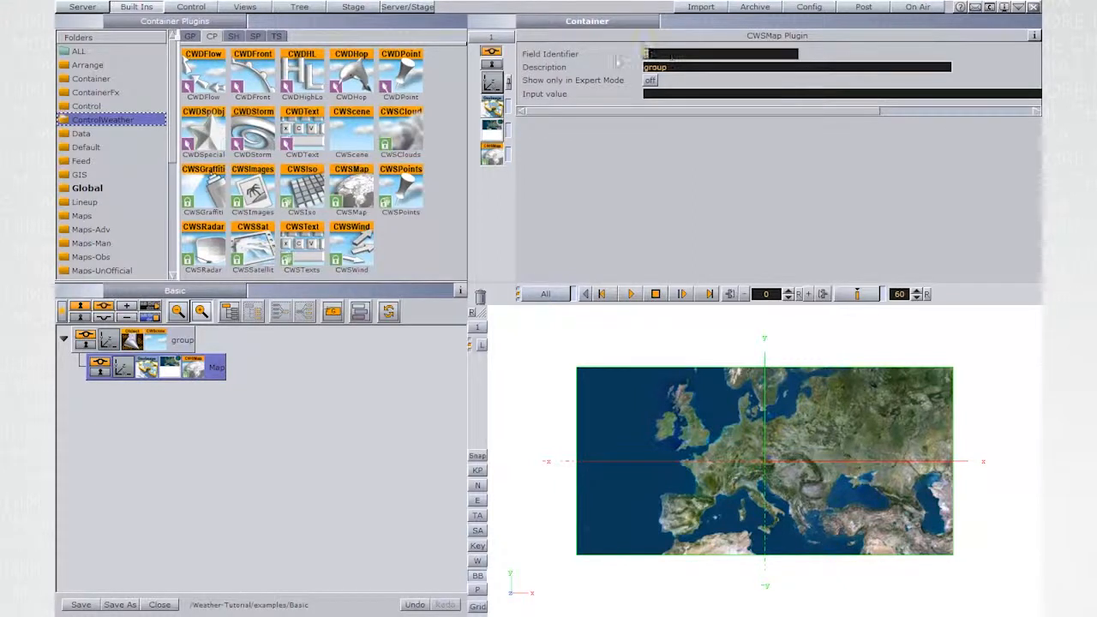
Step: Fill the CWSMap plugin with field identifier 100 and description 'Map'
{"action": "type", "text": "100"}
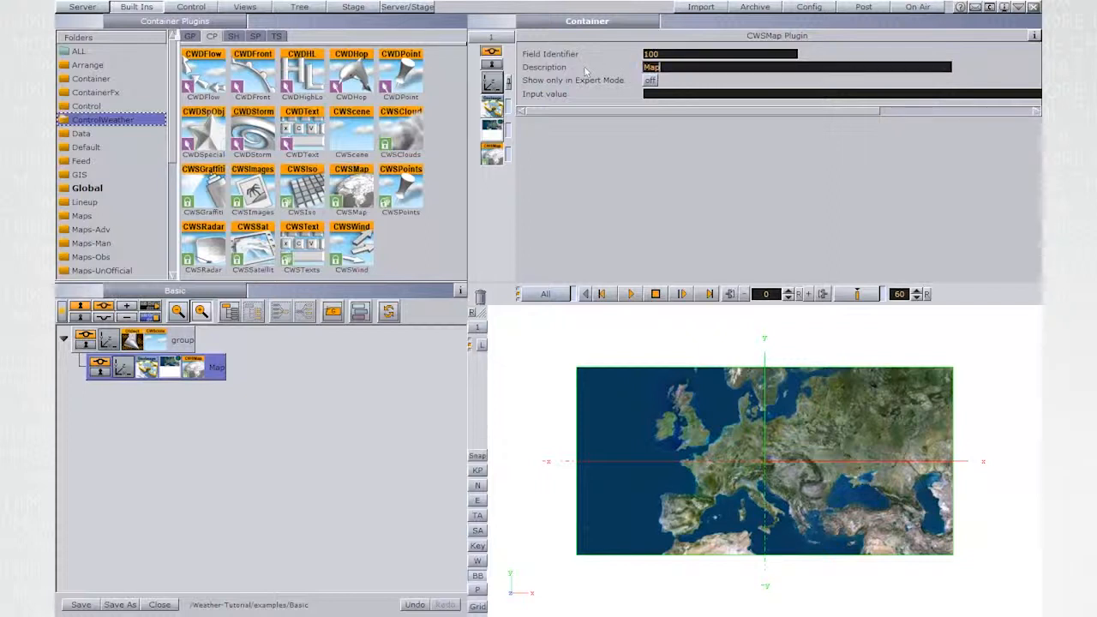
{"action": "scroll", "scroll_direction": "down", "scroll_amount": 3}
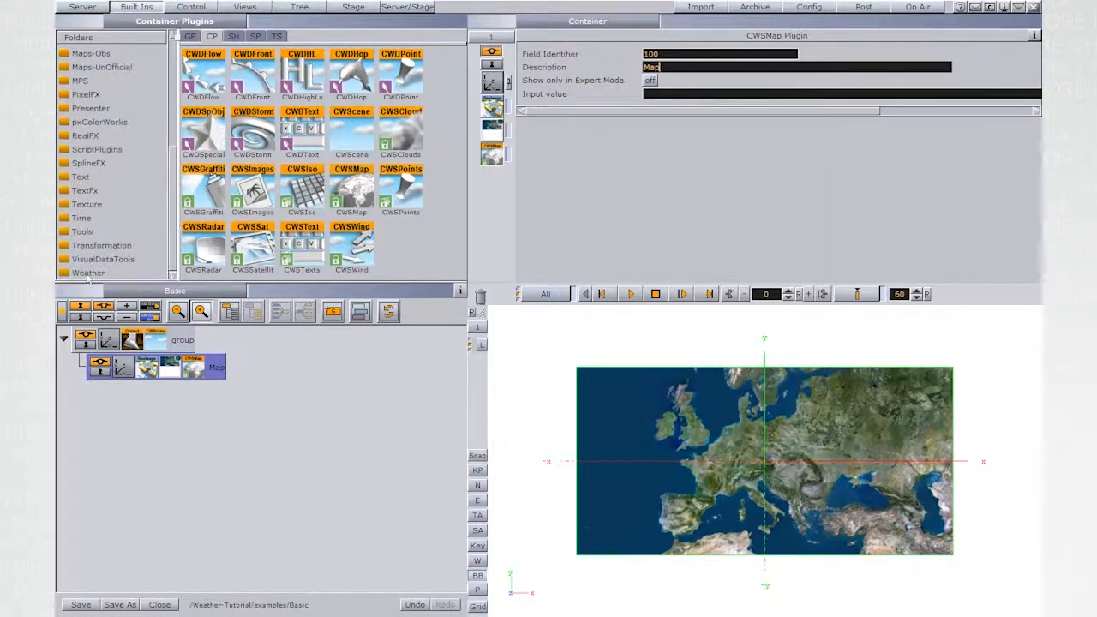
Step: Open the Weather plugin folder to add a weather plugin to Map
{"action": "left_click", "coordinate": [88, 272]}
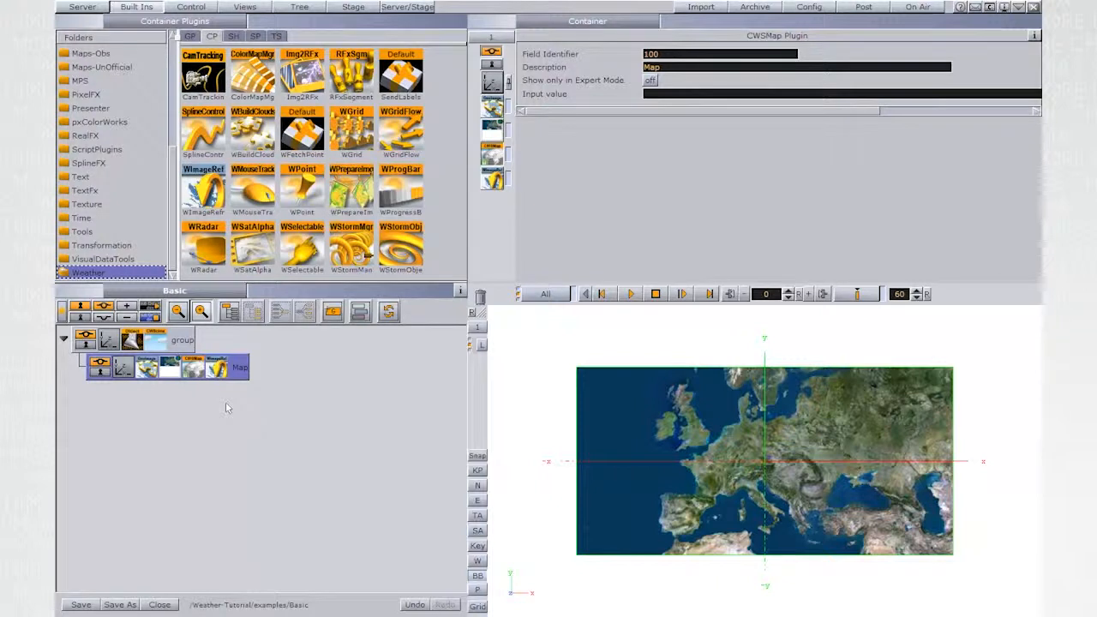
{"action": "mouse_move", "coordinate": [446, 568]}
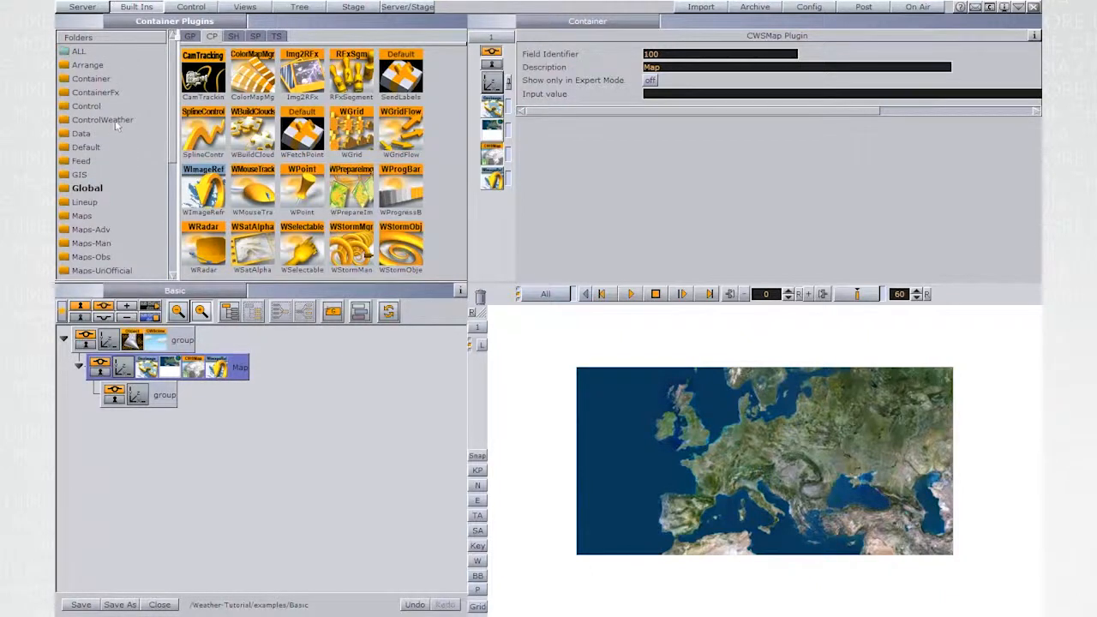
Step: Add ControlWeather IsoGrid plugins to the Iso container and browse for its data path
{"action": "left_click", "coordinate": [102, 119]}
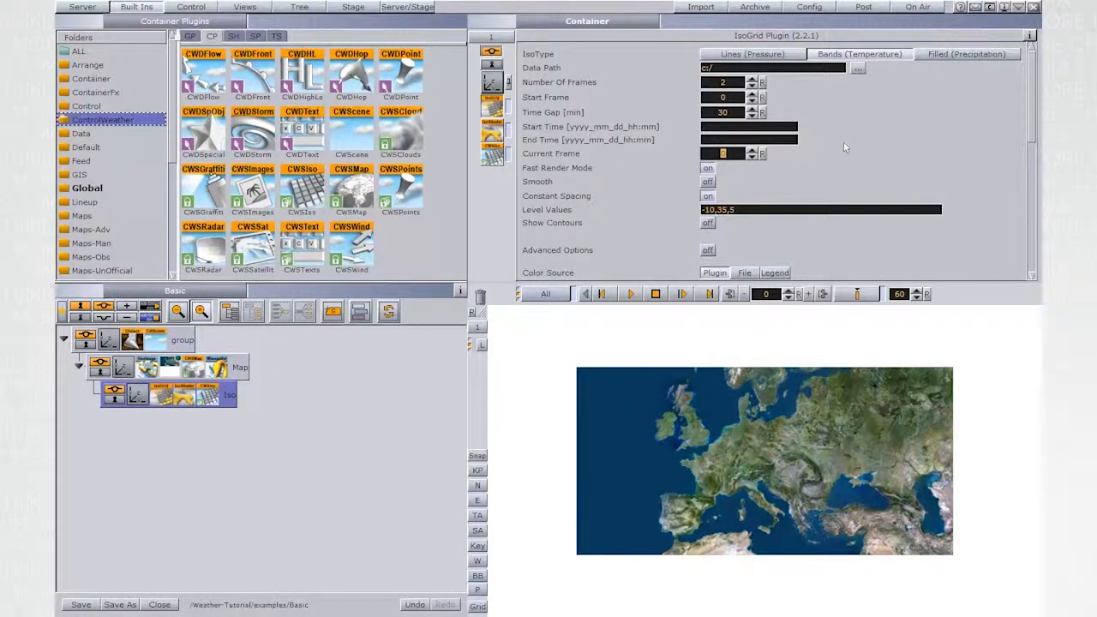
{"action": "left_click", "coordinate": [857, 68]}
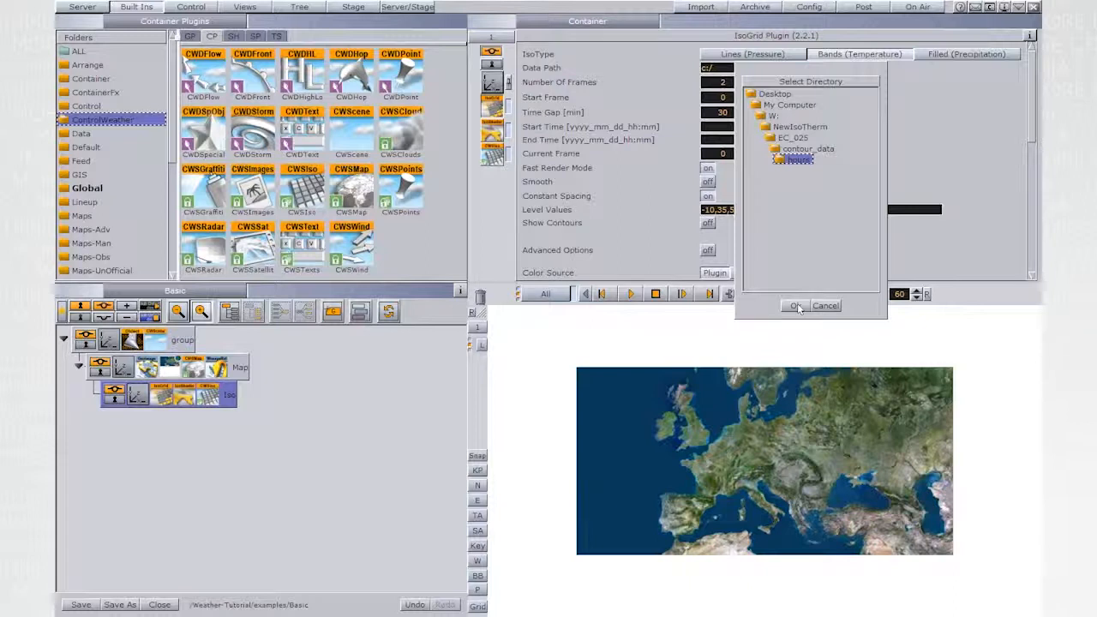
Step: Confirm the contour_data folder so temperature bands render over Europe
{"action": "left_click", "coordinate": [797, 306]}
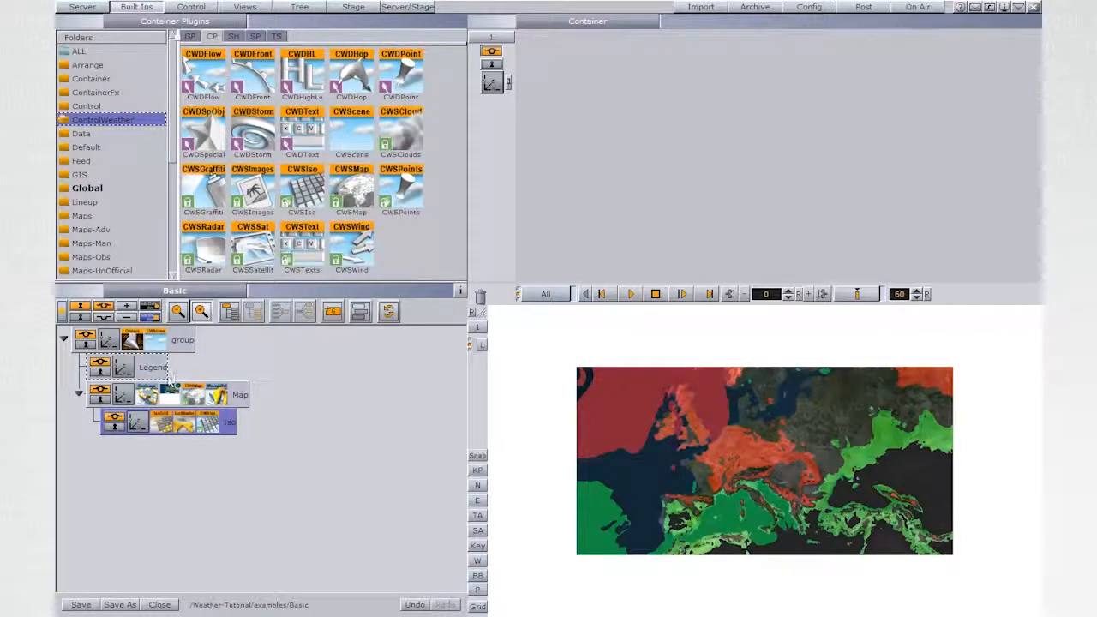
Step: Expand Legend and rename its first three children minVal, maxVal and nOfIntervals
{"action": "left_click", "coordinate": [78, 367]}
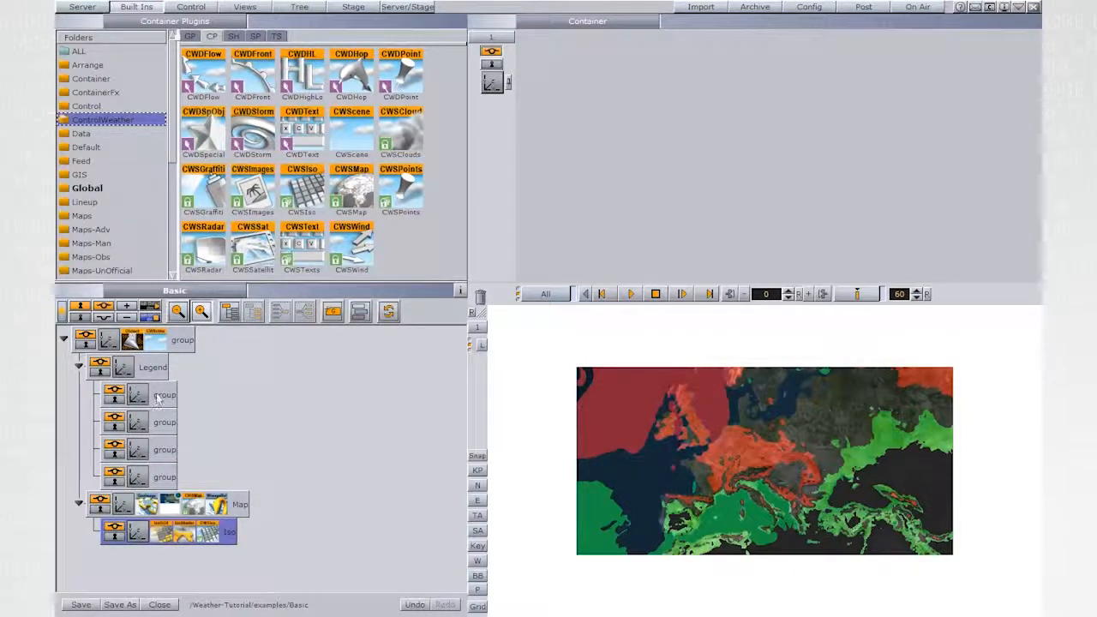
{"action": "double_click", "coordinate": [163, 395]}
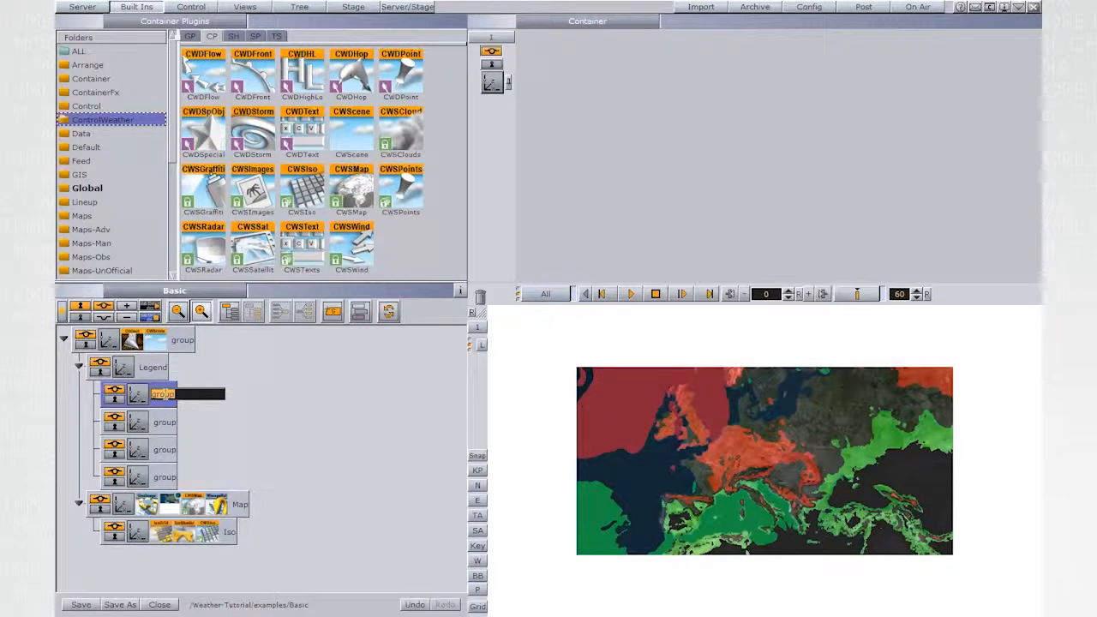
{"action": "type", "text": "minVal"}
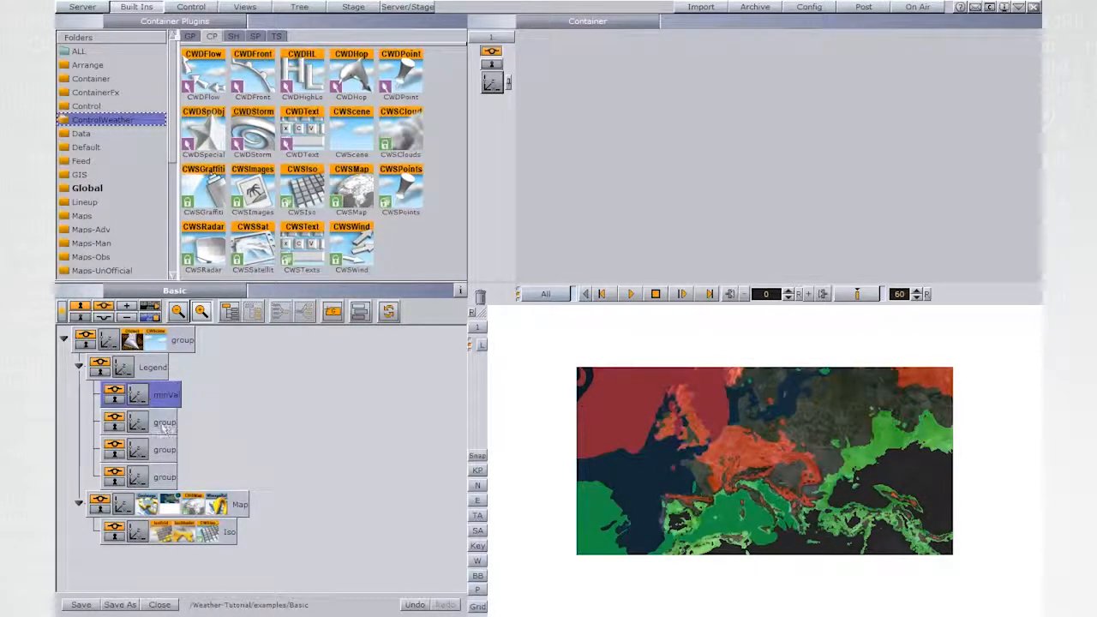
{"action": "double_click", "coordinate": [164, 422]}
{"action": "type", "text": "maxVal"}
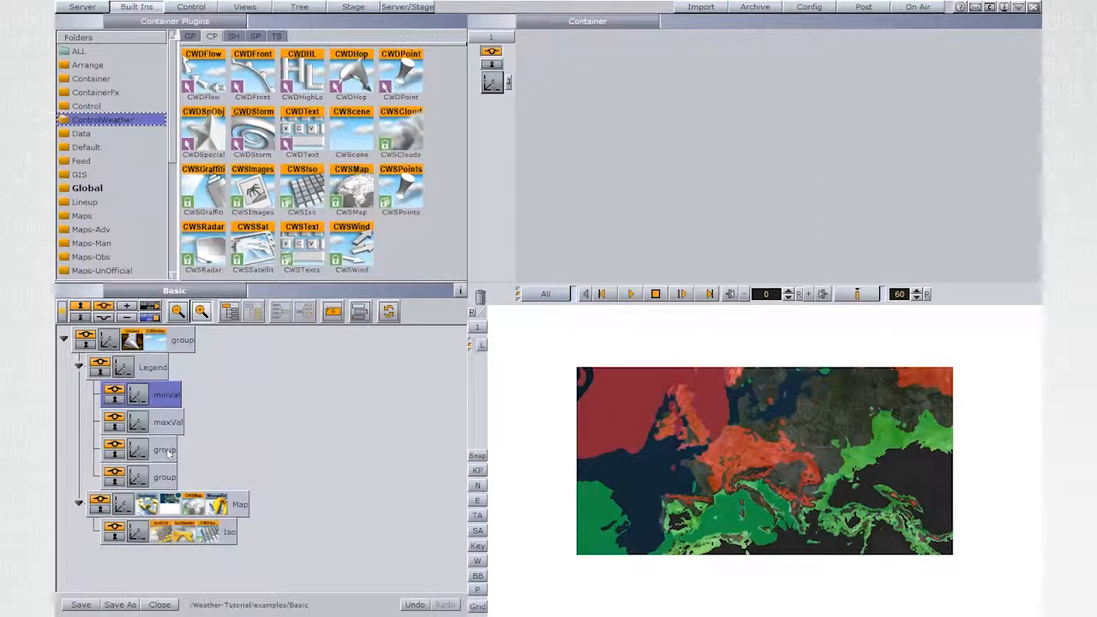
{"action": "double_click", "coordinate": [164, 450]}
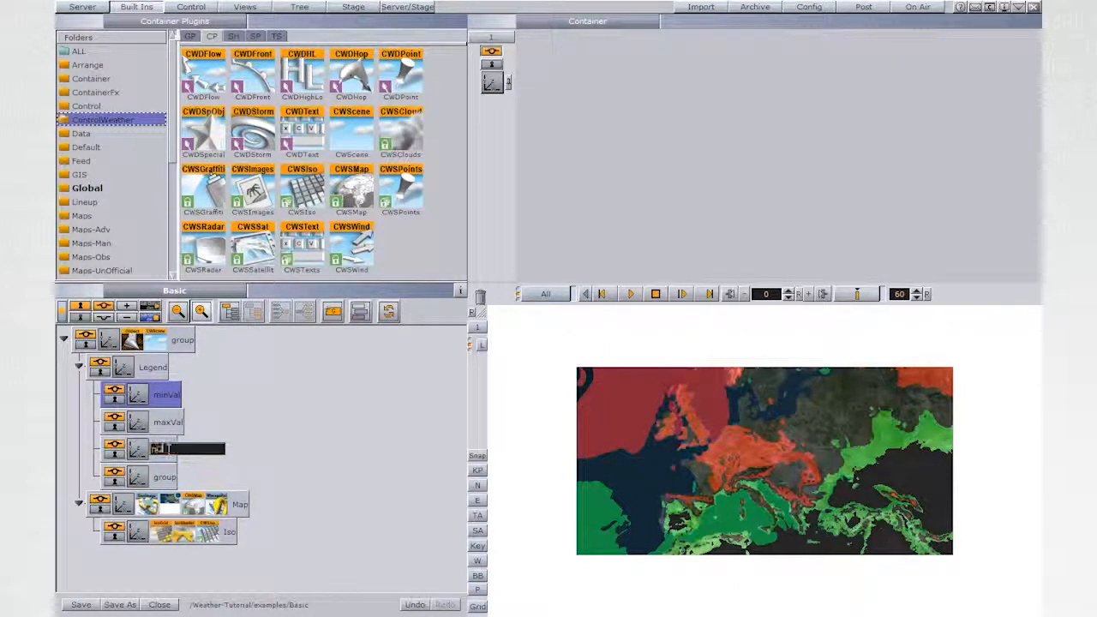
{"action": "type", "text": "nOfi"}
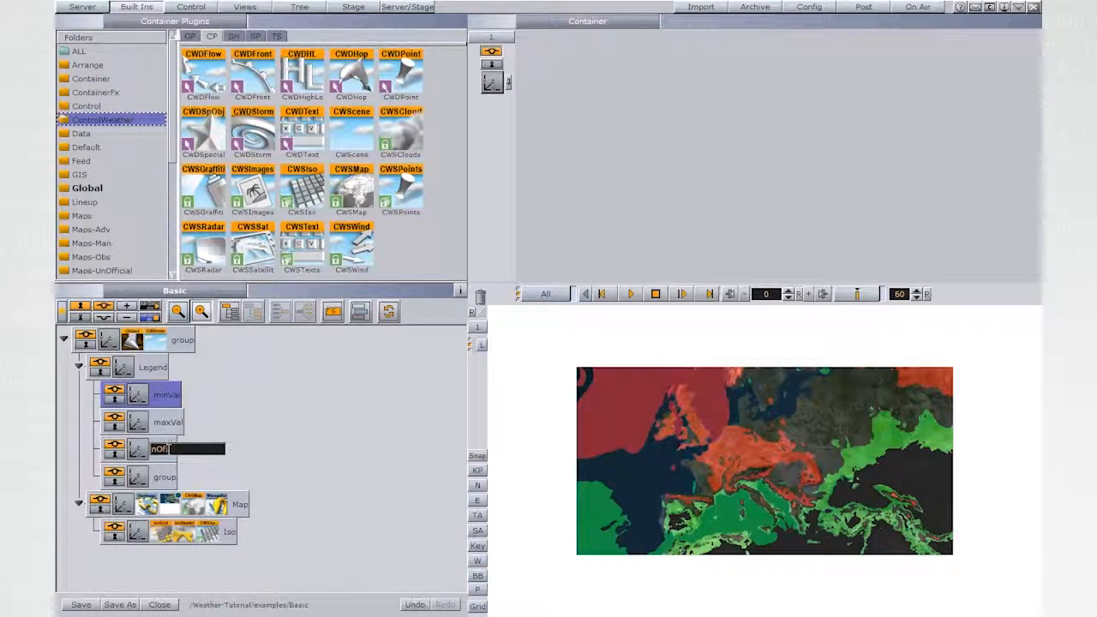
{"action": "type", "text": "Intervals"}
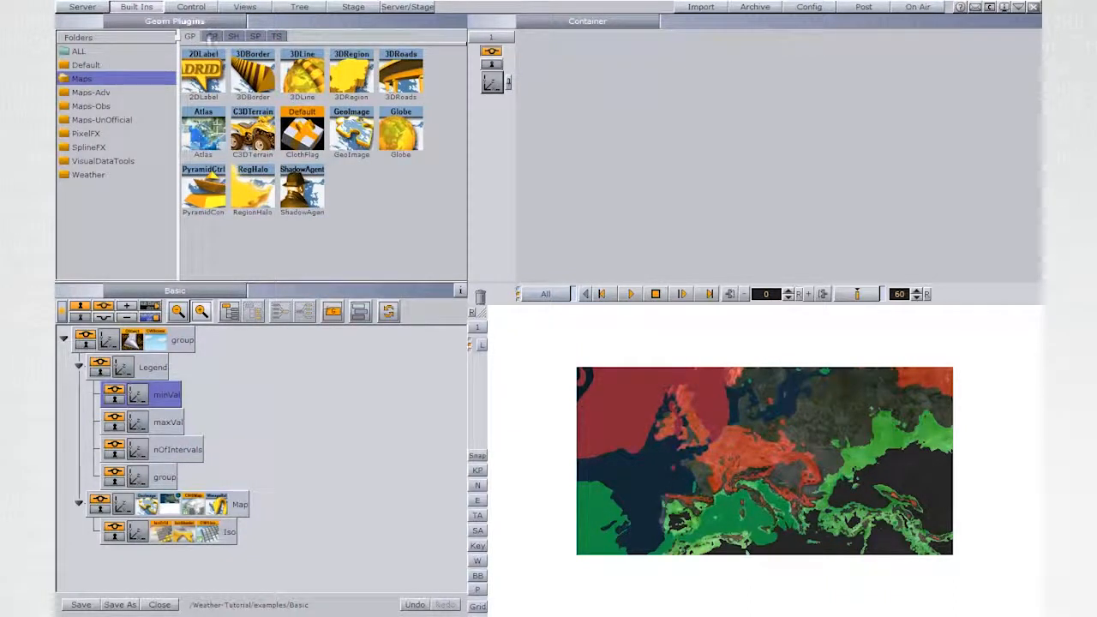
Step: Add a 206.7 × 14.4 Noggi bar with 3.0 bevels and move Legend lower right
{"action": "left_click", "coordinate": [85, 65]}
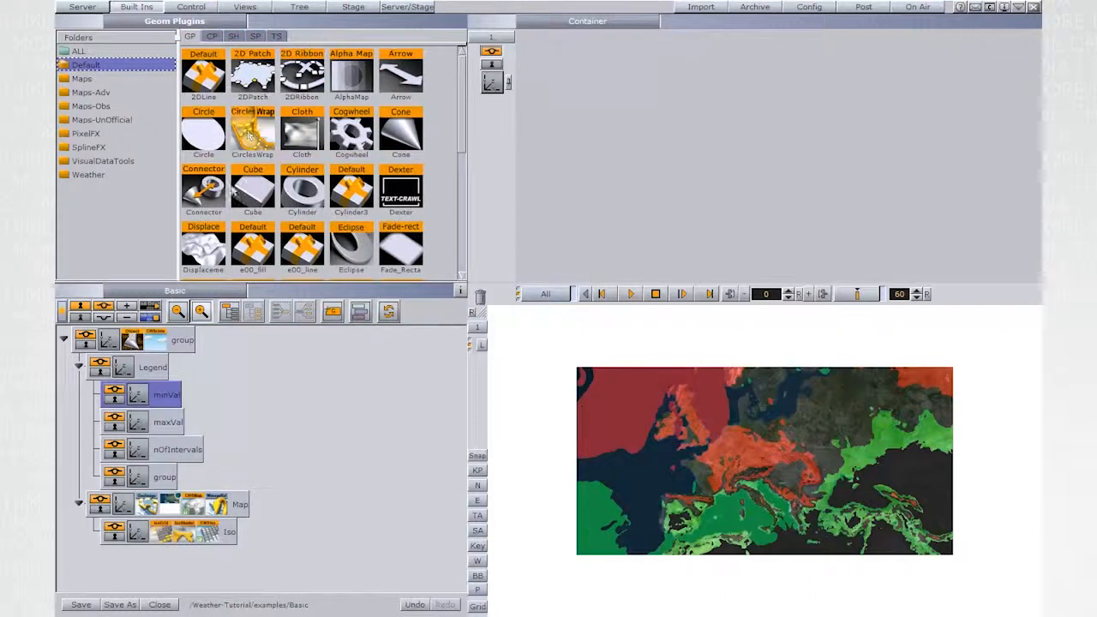
{"action": "scroll", "scroll_direction": "down", "scroll_amount": 3}
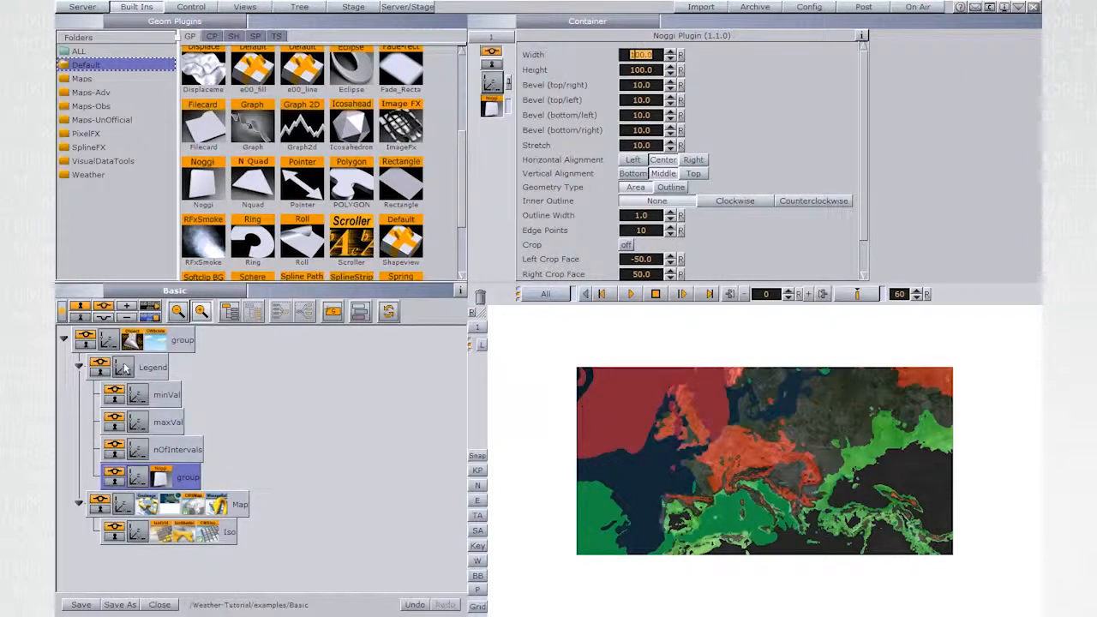
{"action": "left_click", "coordinate": [152, 367]}
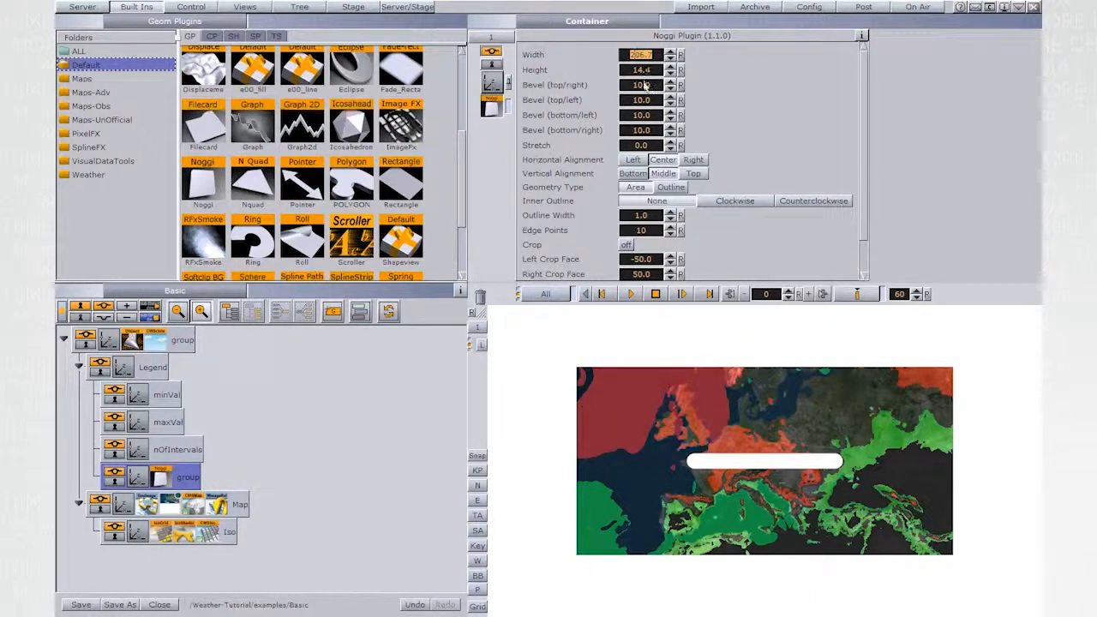
{"action": "left_click", "coordinate": [642, 85]}
{"action": "type", "text": "3"}
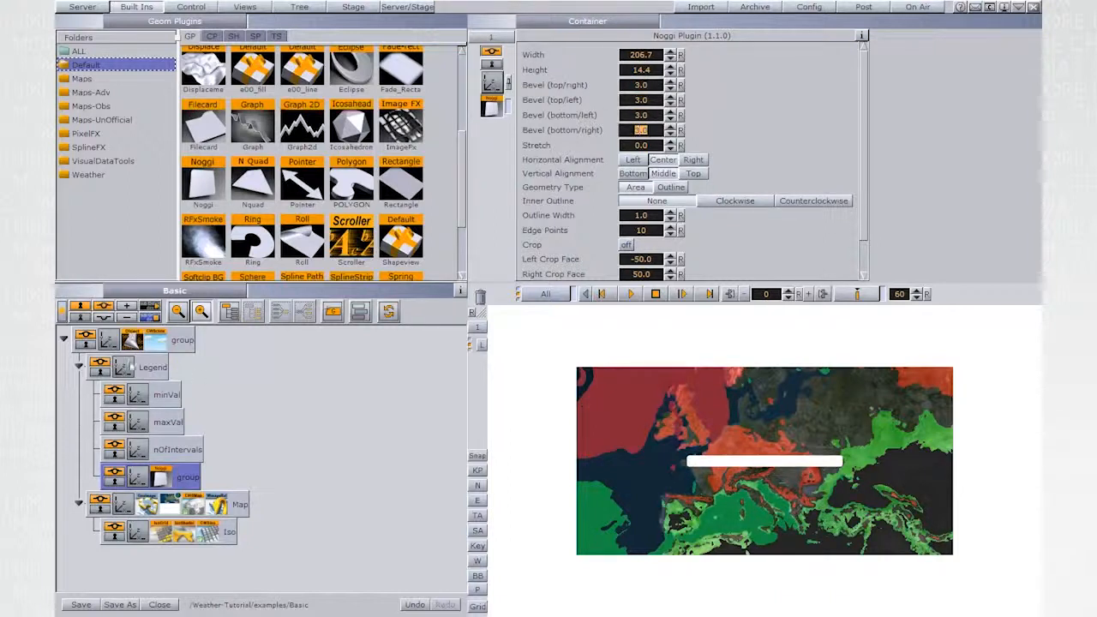
{"action": "left_click", "coordinate": [153, 367]}
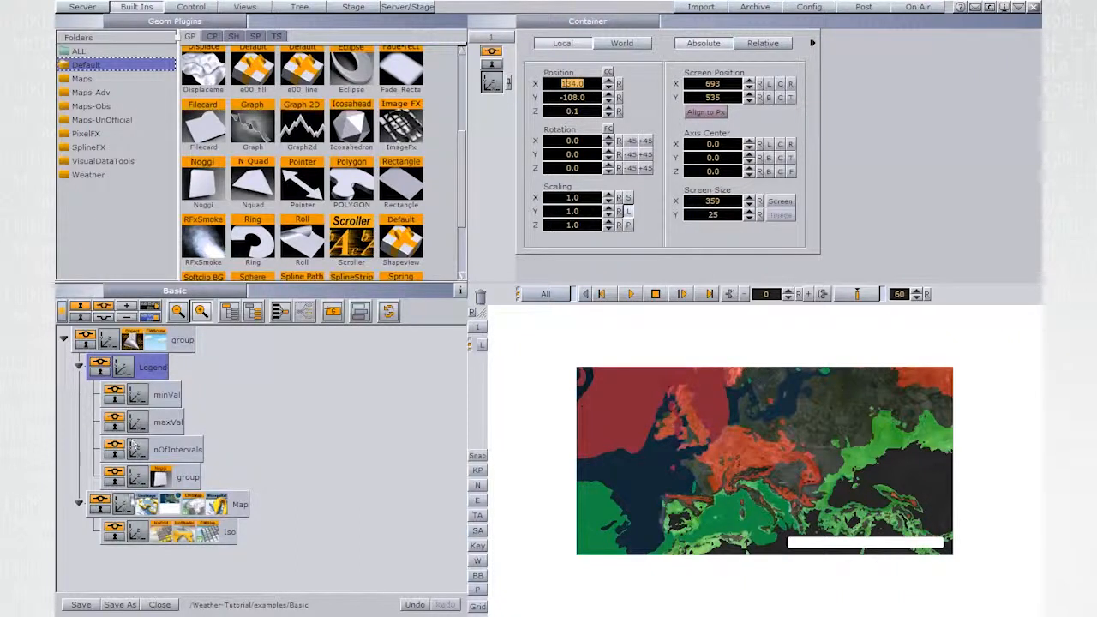
Step: Reopen the bar's Noggi plugin and browse the Server image library
{"action": "left_click", "coordinate": [187, 477]}
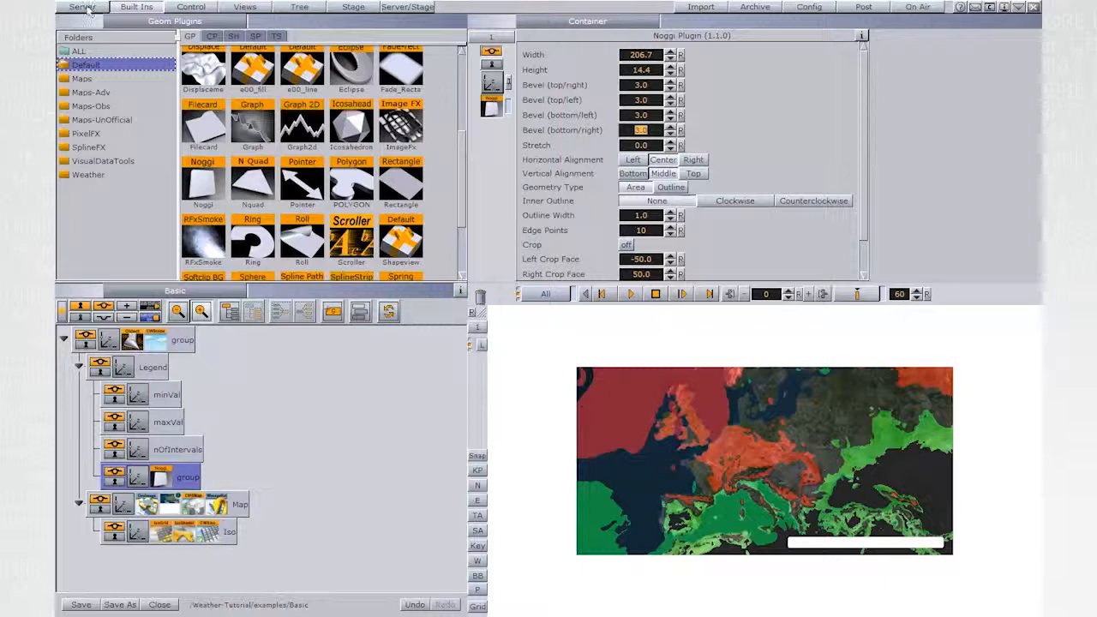
{"action": "left_click", "coordinate": [82, 6]}
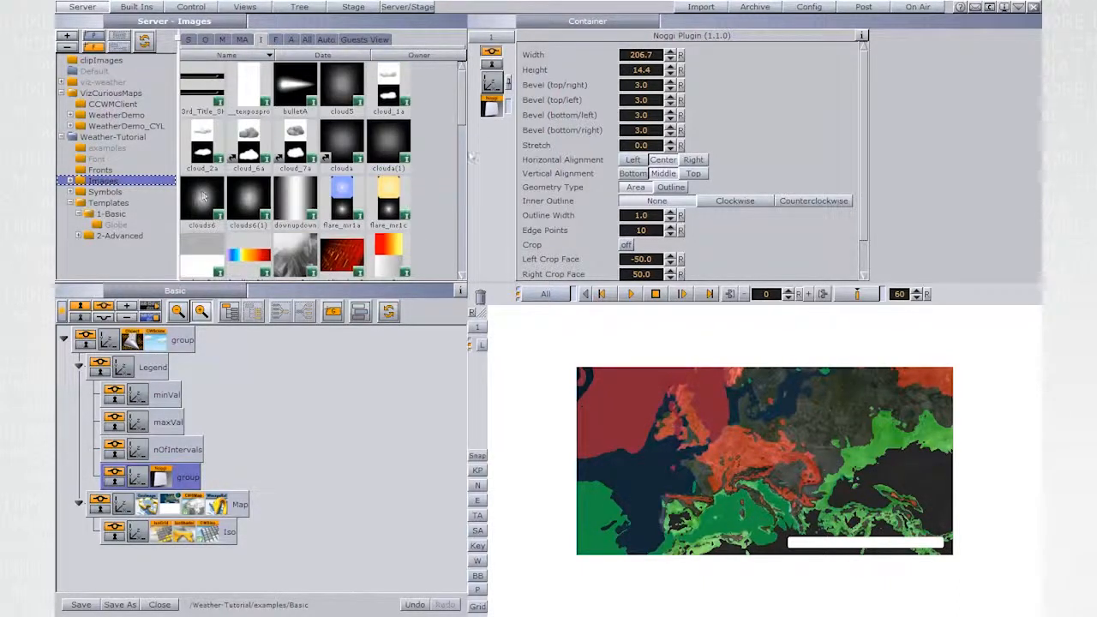
Step: Texture the legend bar with GradientBlur using Vertex mapping
{"action": "scroll", "scroll_direction": "down", "scroll_amount": 3}
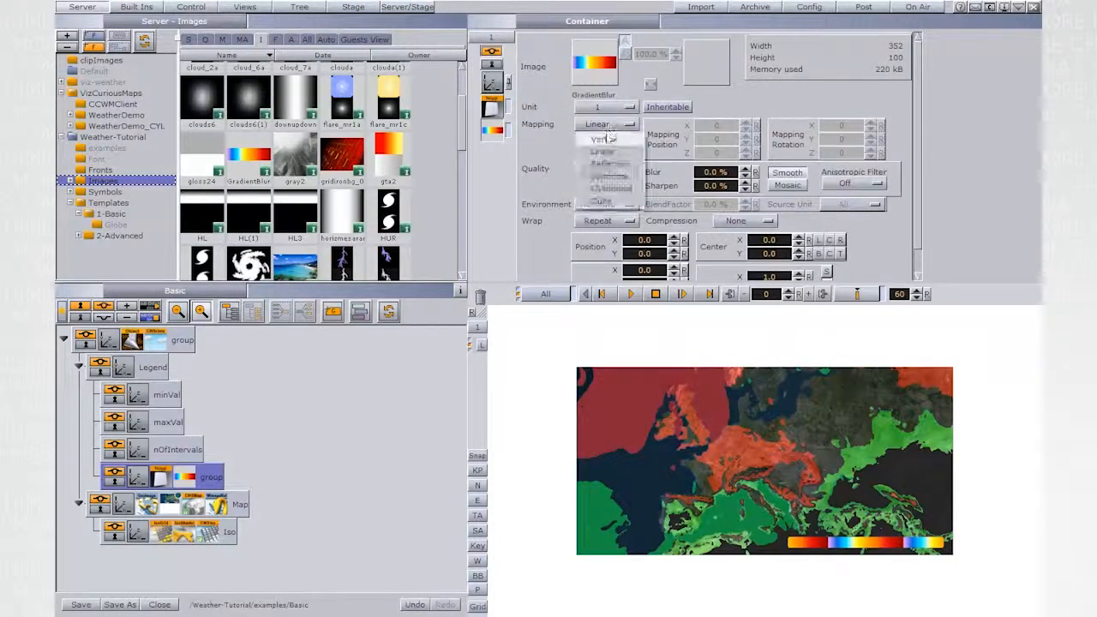
{"action": "left_click", "coordinate": [597, 139]}
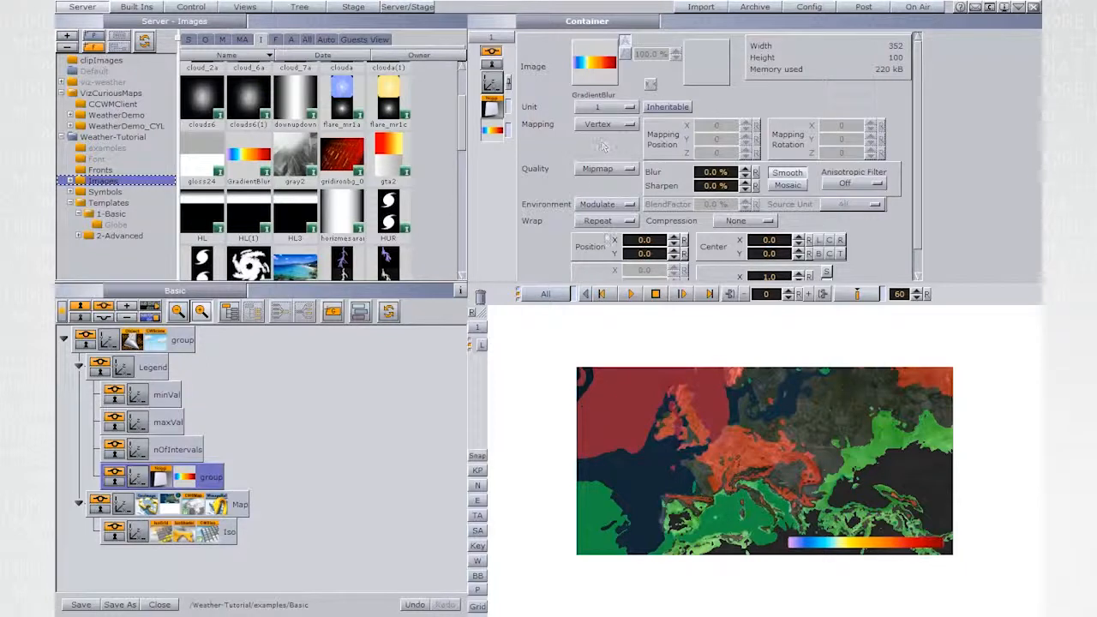
{"action": "left_click", "coordinate": [598, 220]}
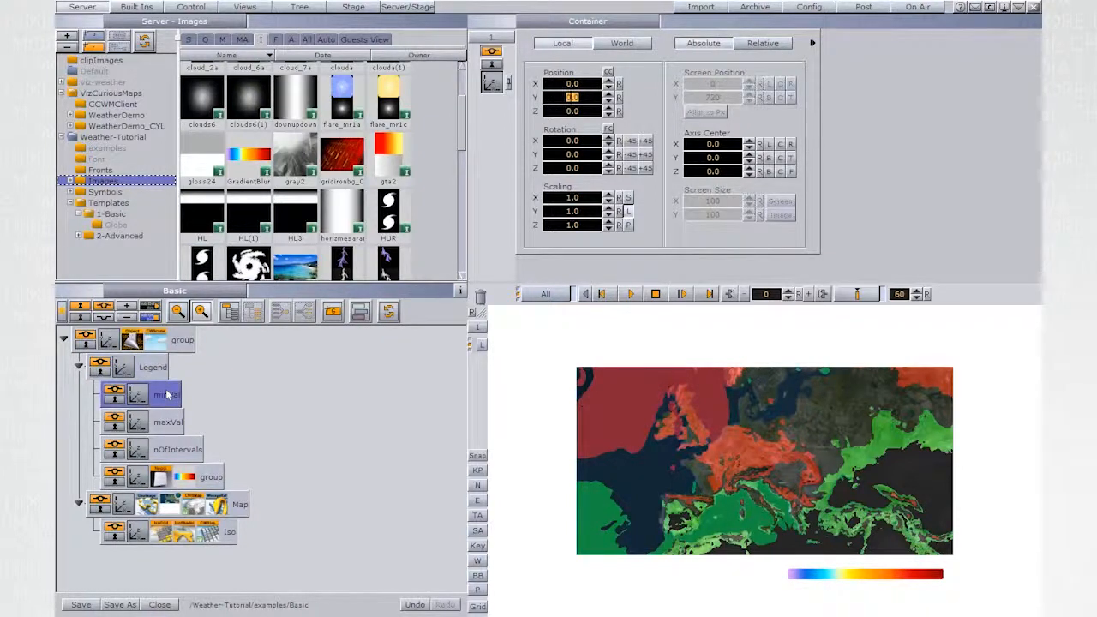
Step: Position the -10 and 45 labels at the colour bar's left and right ends
{"action": "left_click", "coordinate": [163, 394]}
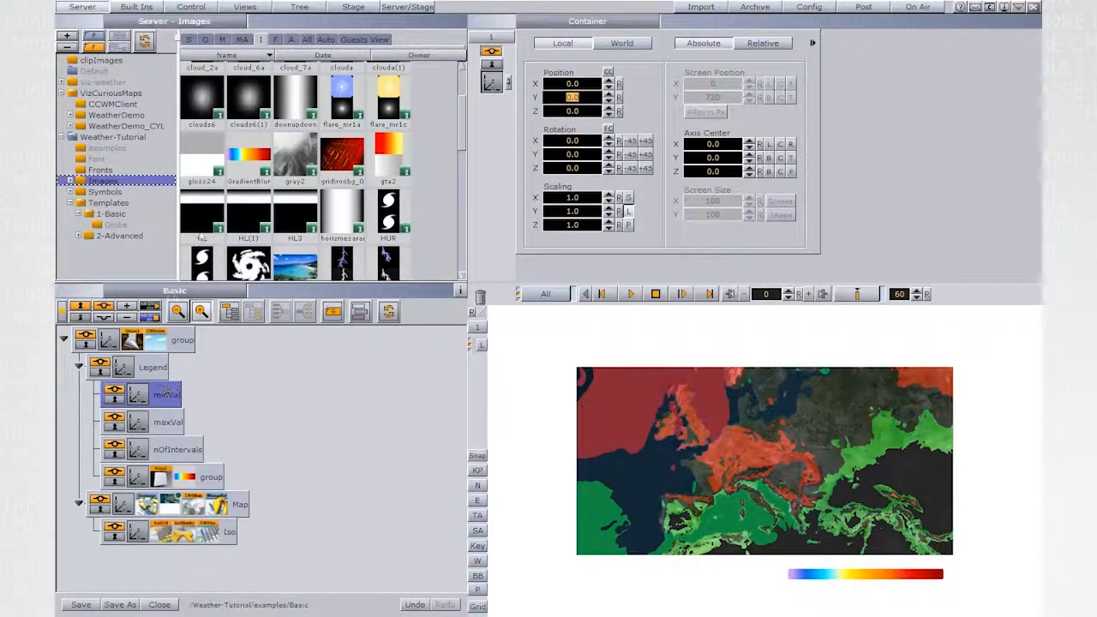
{"action": "left_click", "coordinate": [101, 169]}
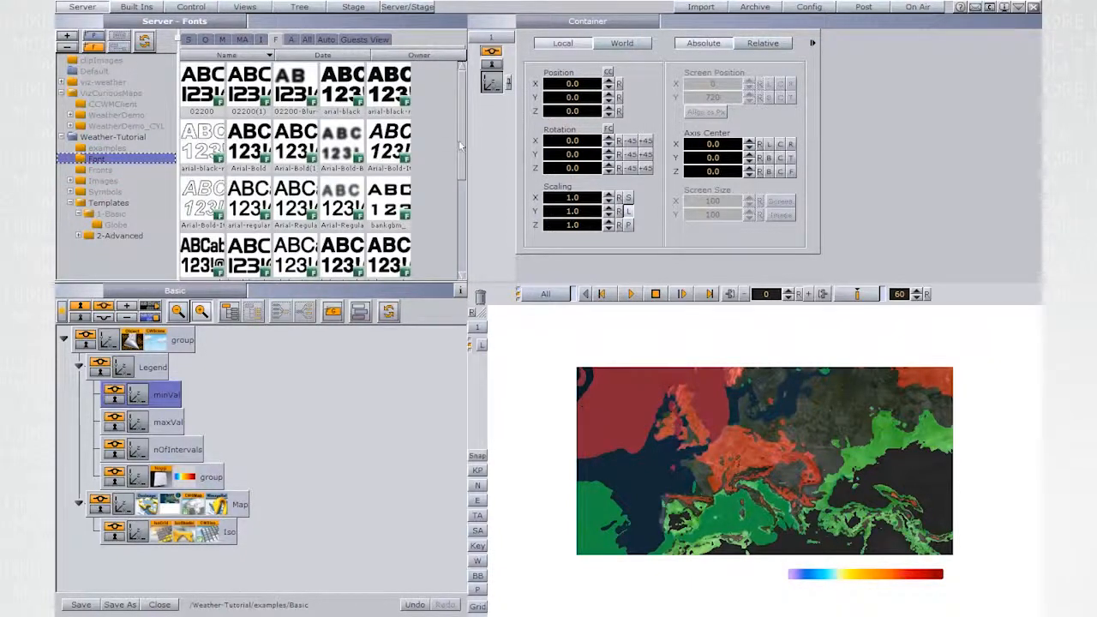
{"action": "scroll", "scroll_direction": "down", "scroll_amount": 3}
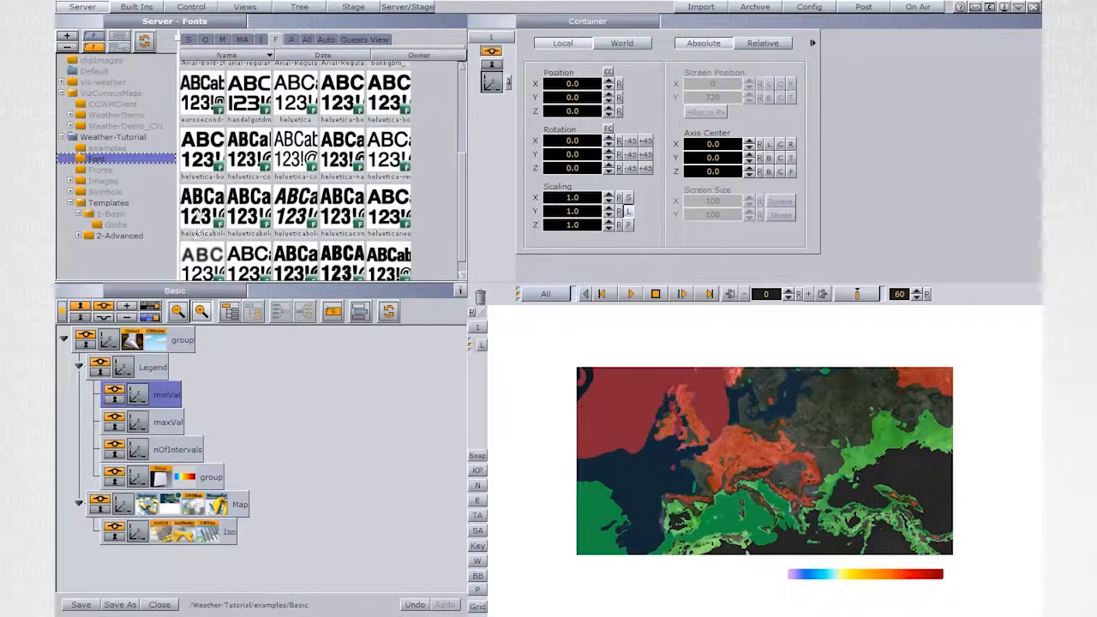
{"action": "left_click", "coordinate": [167, 395]}
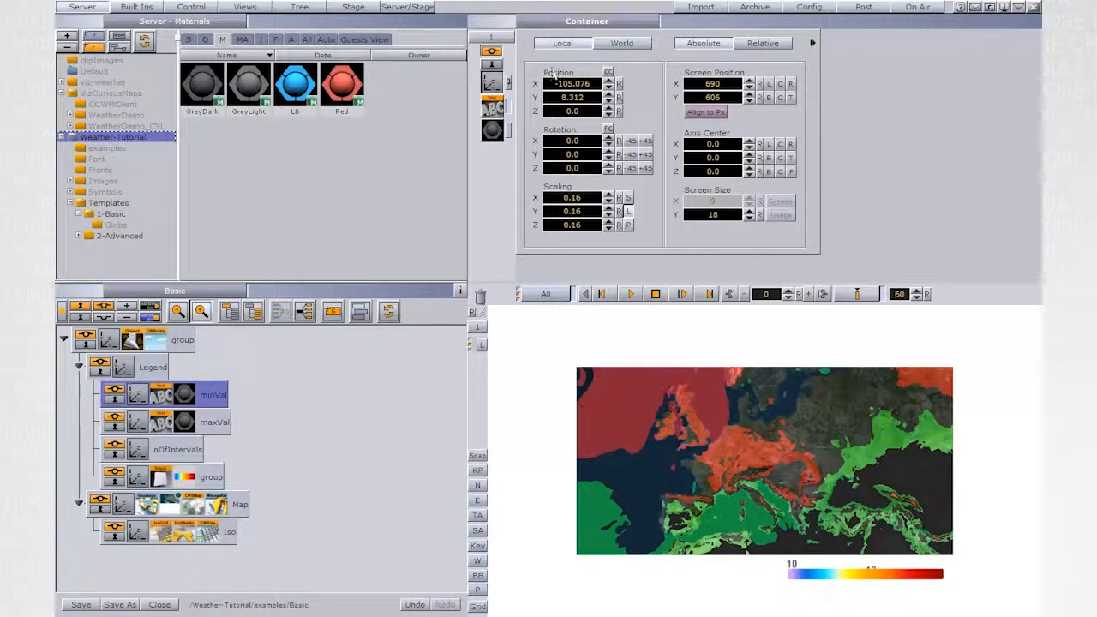
{"action": "left_click", "coordinate": [214, 422]}
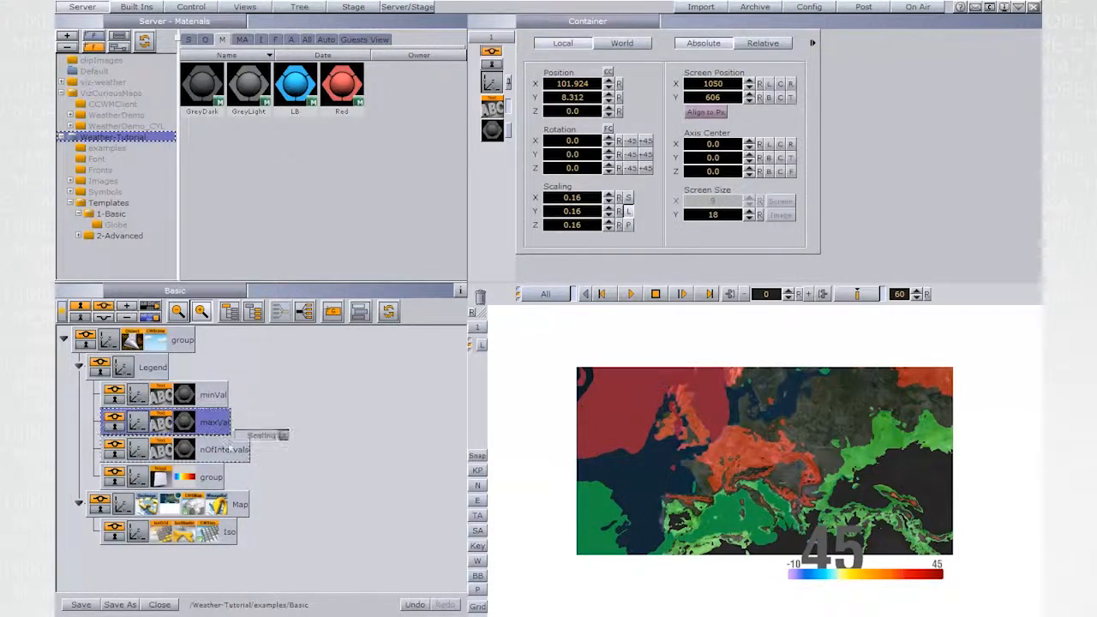
{"action": "left_click", "coordinate": [224, 449]}
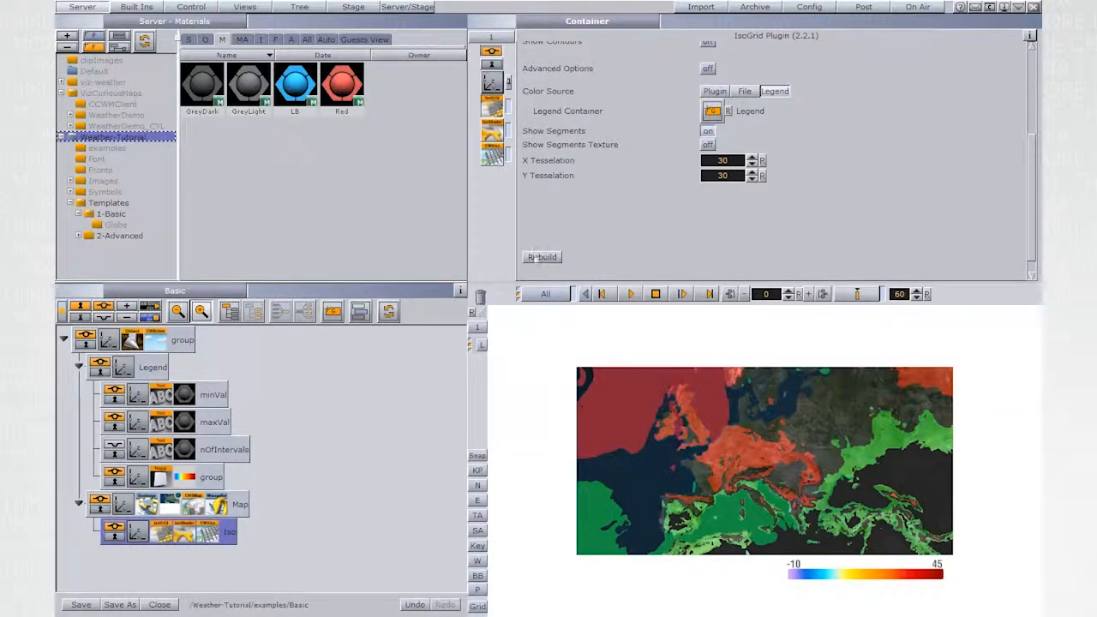
Step: Rebuild the Iso map, change the nOfIntervals text to 40, and rebuild again
{"action": "left_click", "coordinate": [540, 258]}
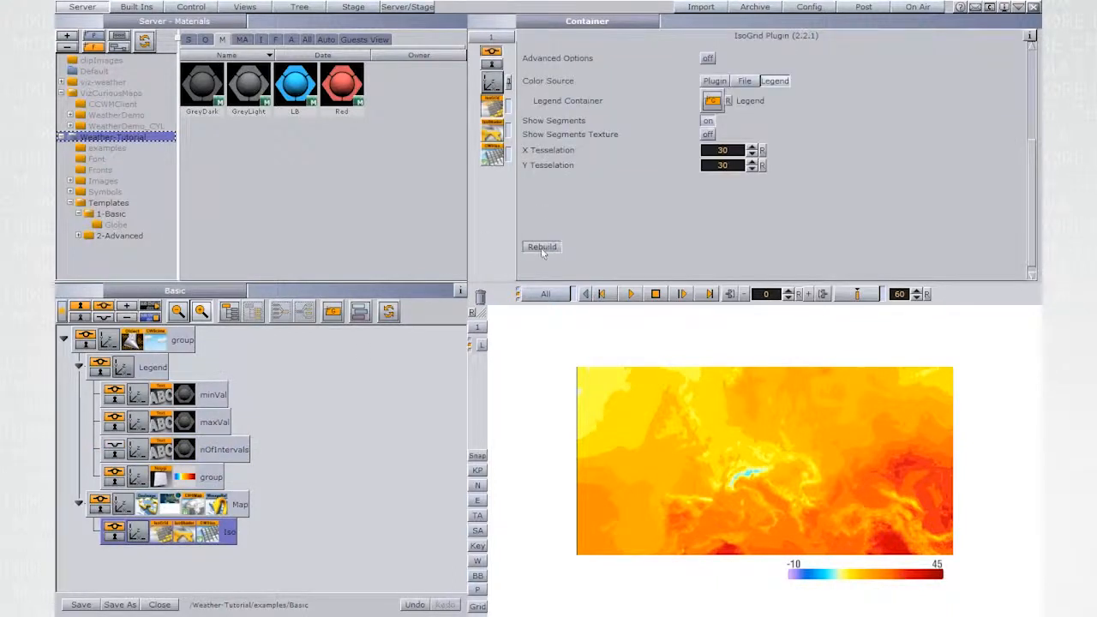
{"action": "left_click", "coordinate": [542, 247]}
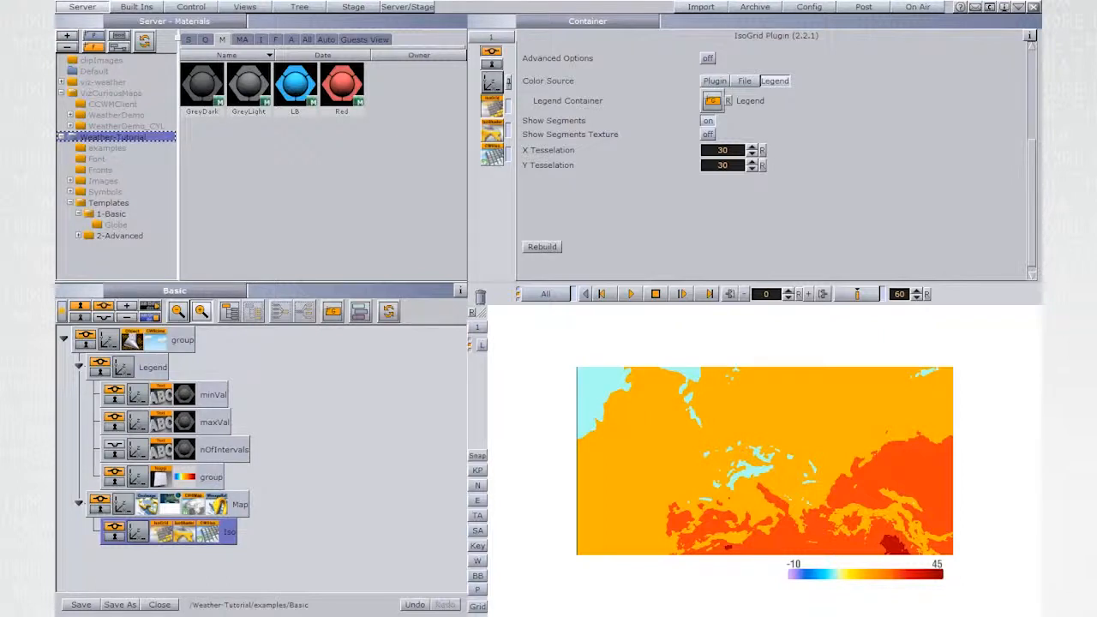
{"action": "left_click", "coordinate": [223, 450]}
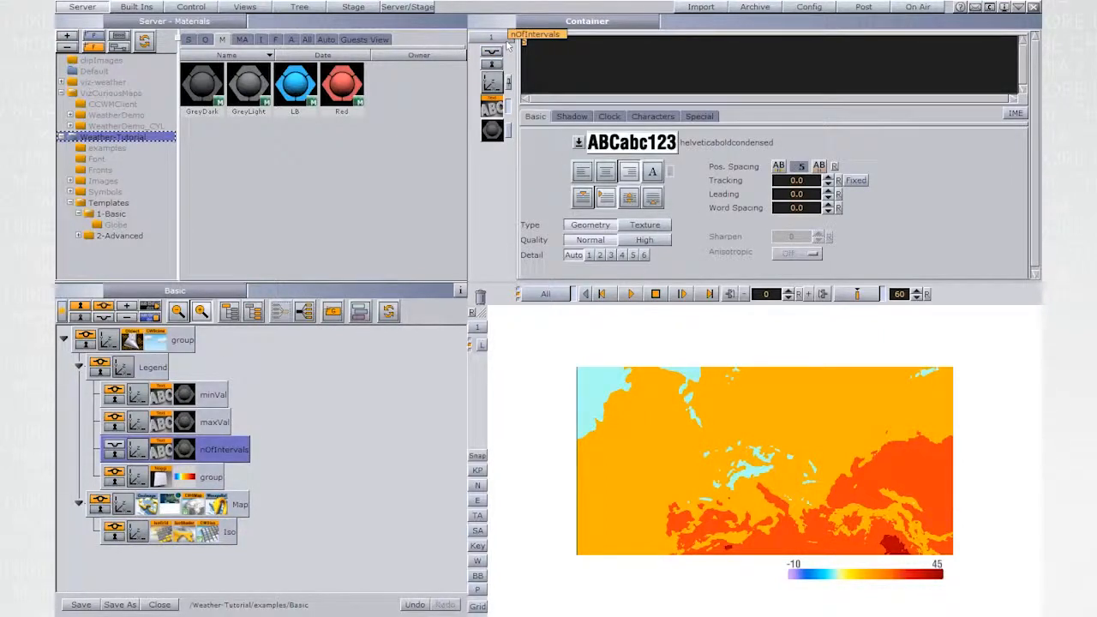
{"action": "type", "text": "40"}
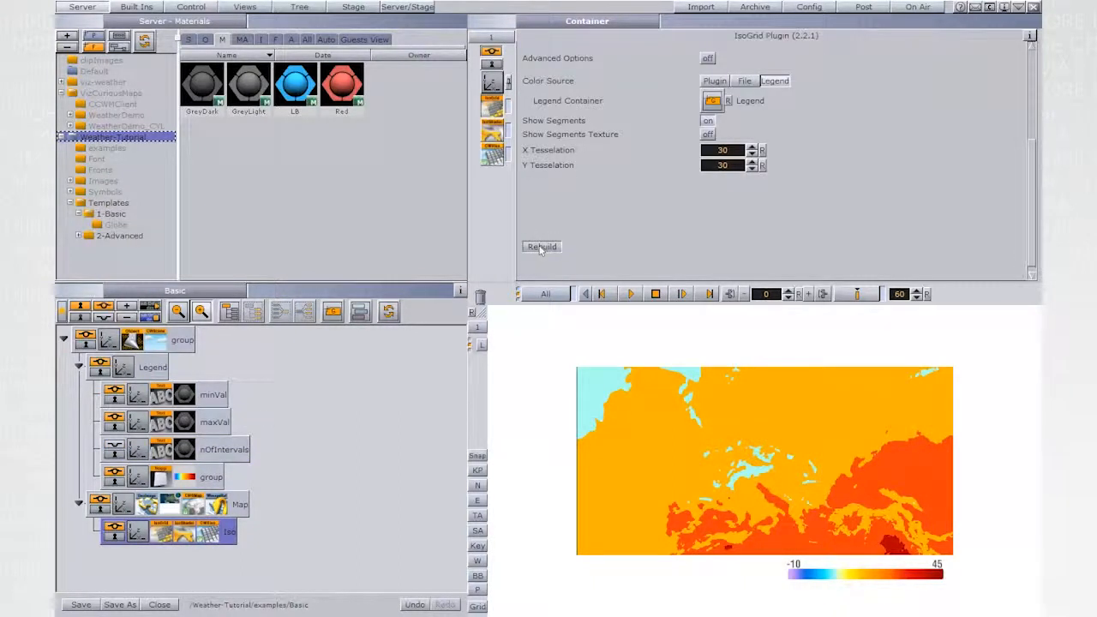
{"action": "left_click", "coordinate": [542, 247]}
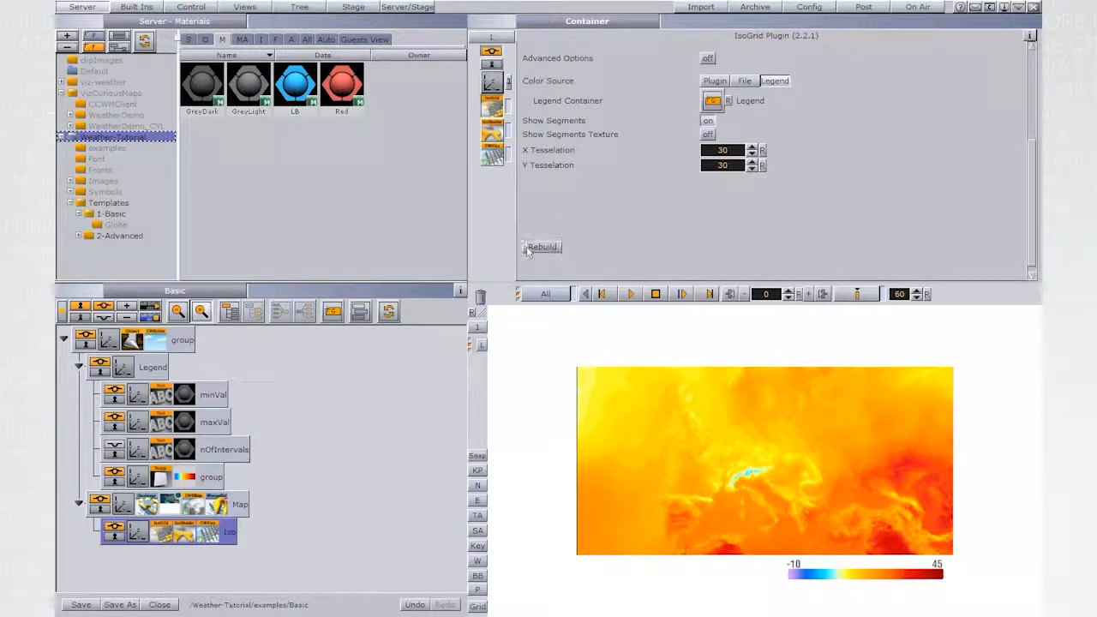
{"action": "left_click", "coordinate": [542, 247]}
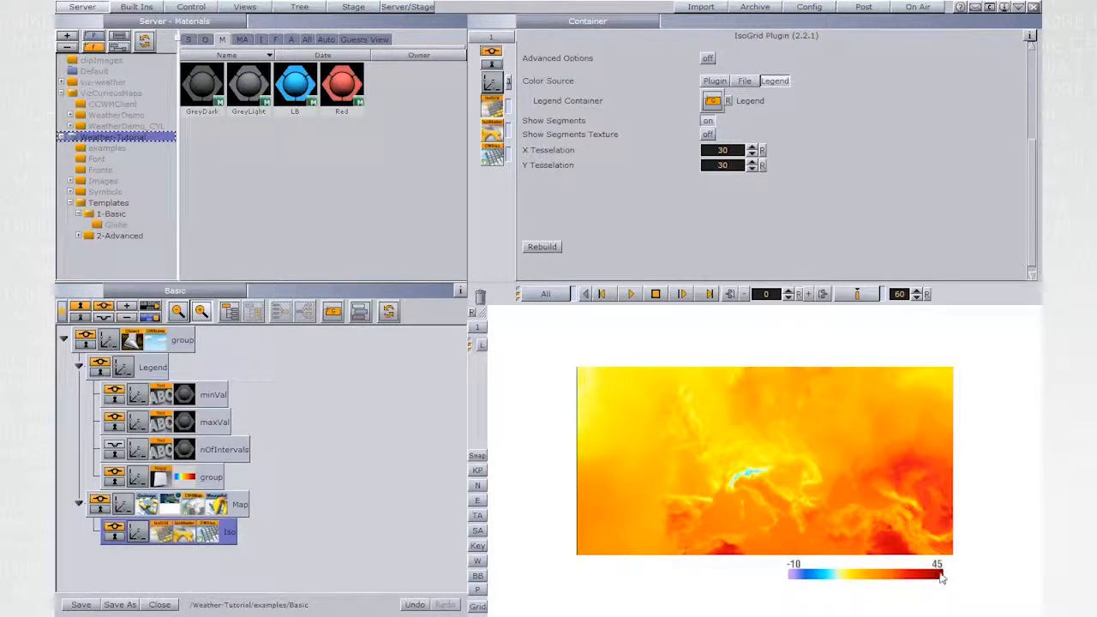
Step: Set the legend range to 10–20, rebuilding the IsoGrid map after each change
{"action": "left_click", "coordinate": [213, 394]}
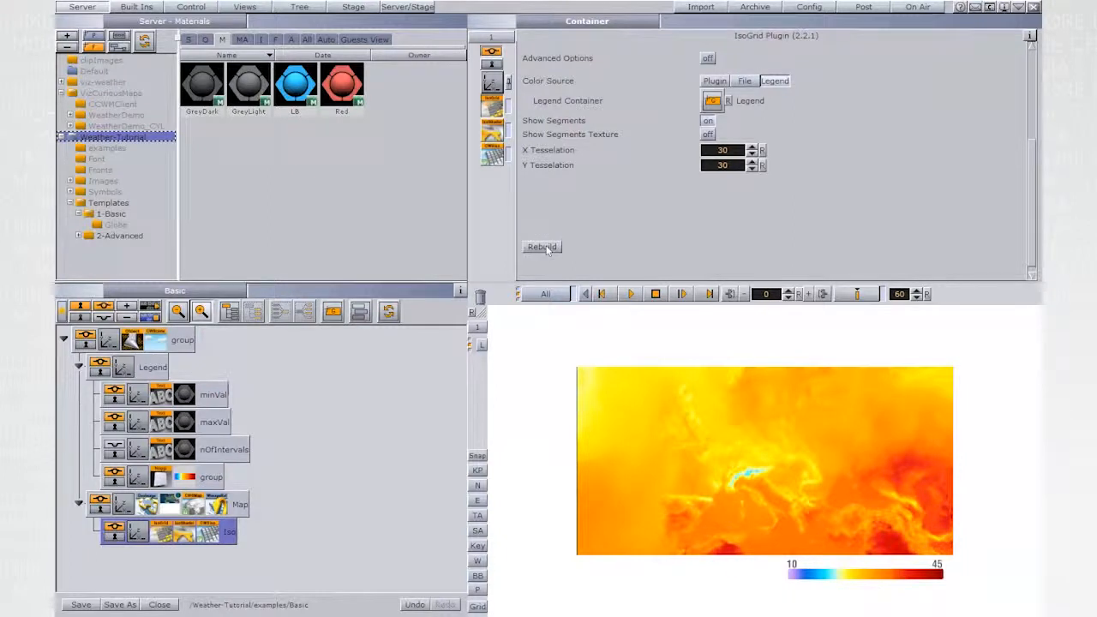
{"action": "left_click", "coordinate": [542, 247]}
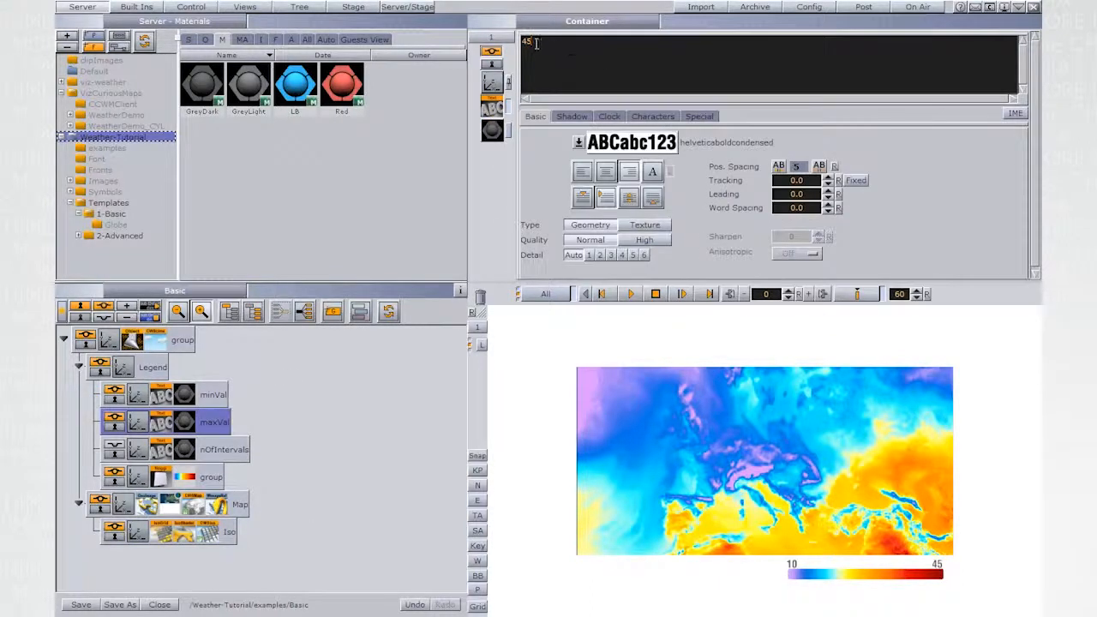
{"action": "type", "text": "20"}
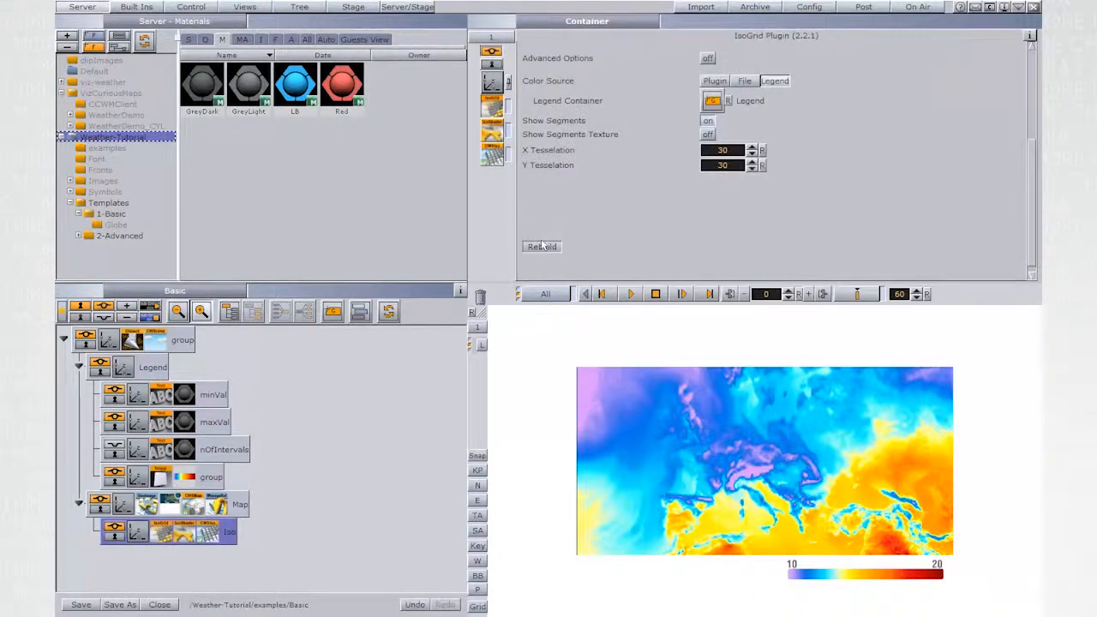
{"action": "left_click", "coordinate": [542, 247]}
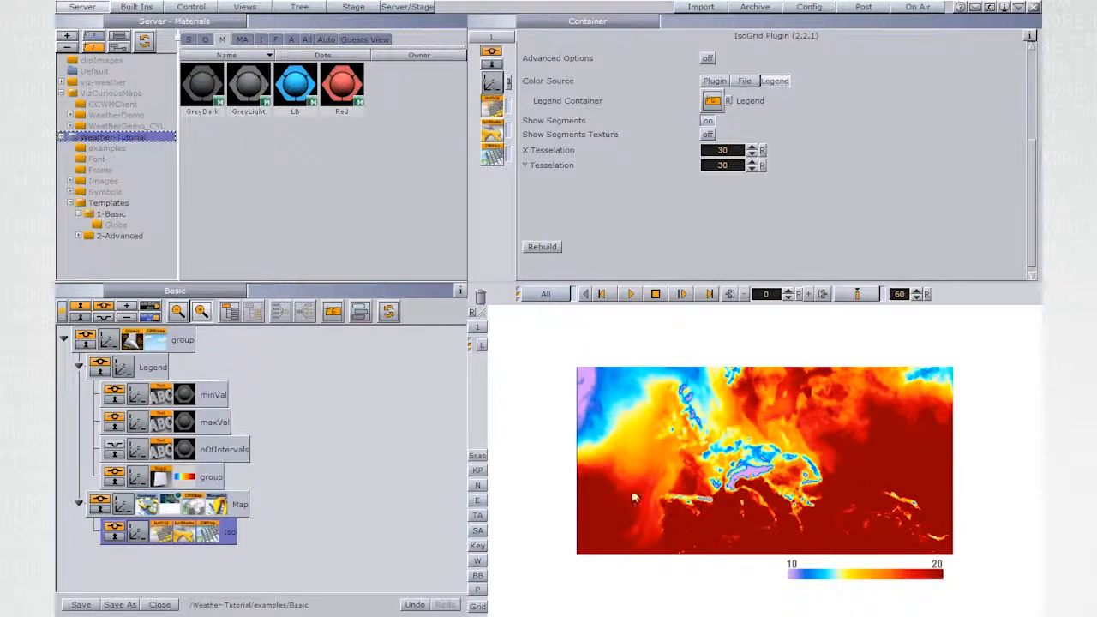
{"action": "mouse_move", "coordinate": [613, 543]}
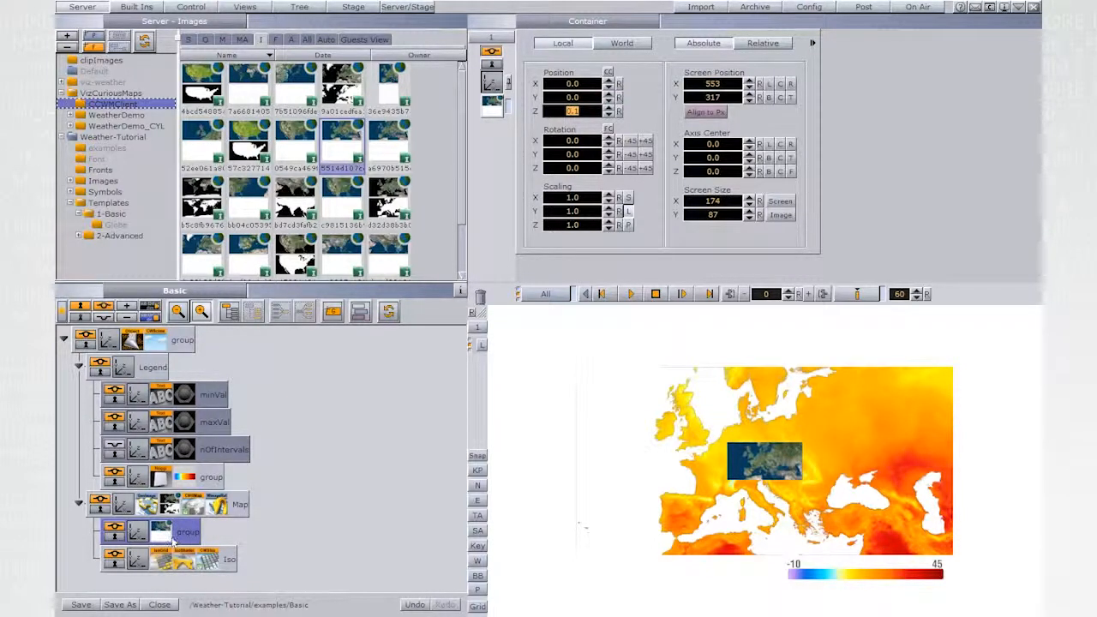
Step: Select the new sea mask group and go to Built Ins geometry plugins
{"action": "left_click", "coordinate": [136, 7]}
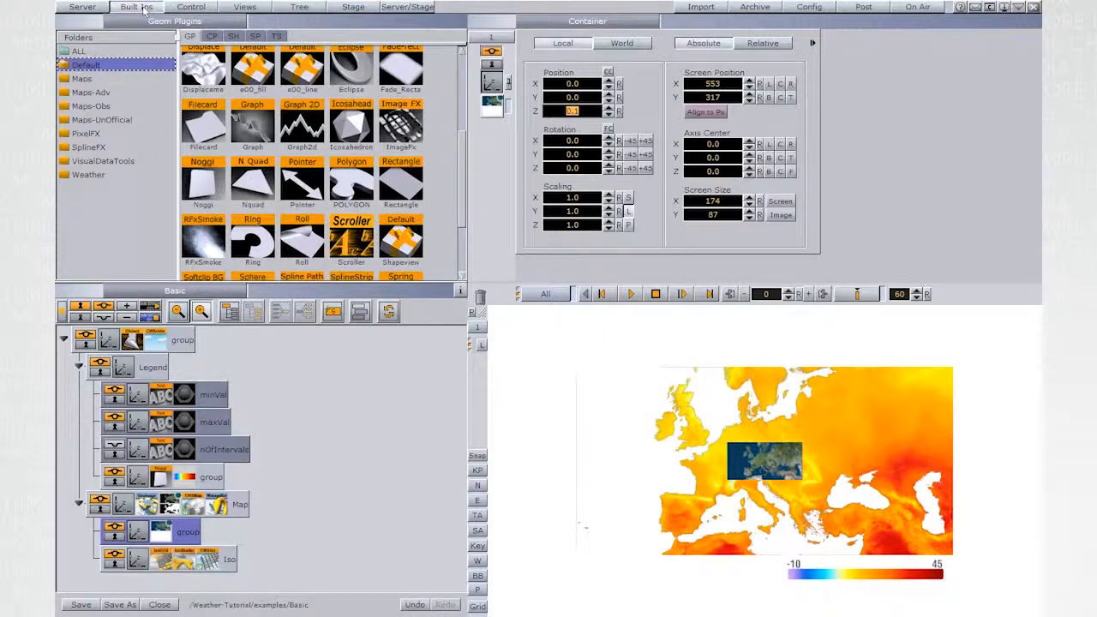
{"action": "left_click", "coordinate": [83, 78]}
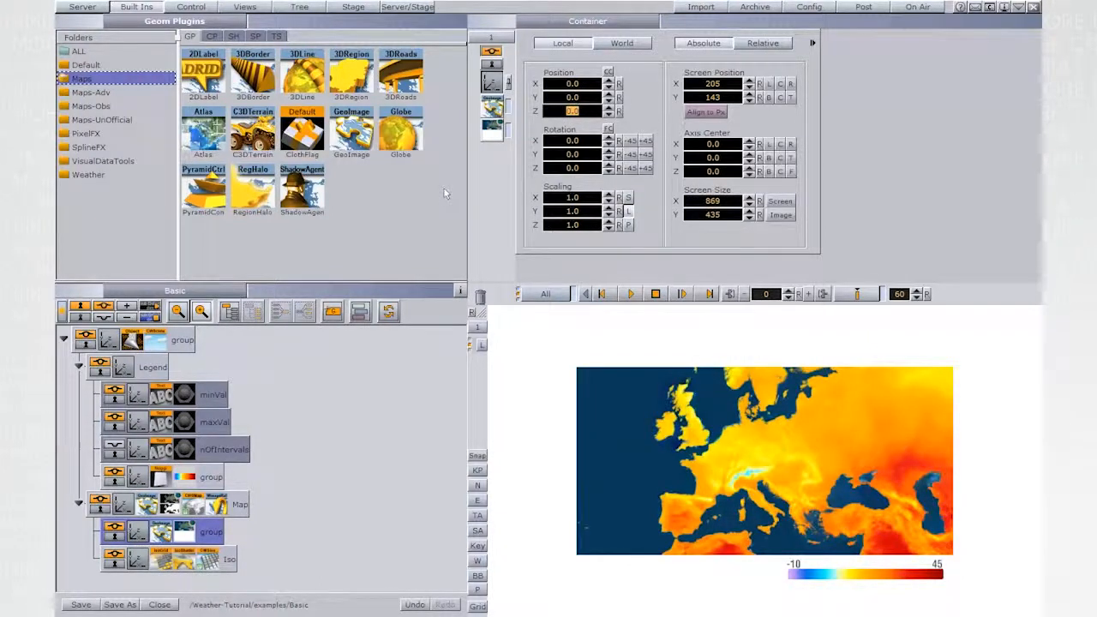
{"action": "mouse_move", "coordinate": [482, 384]}
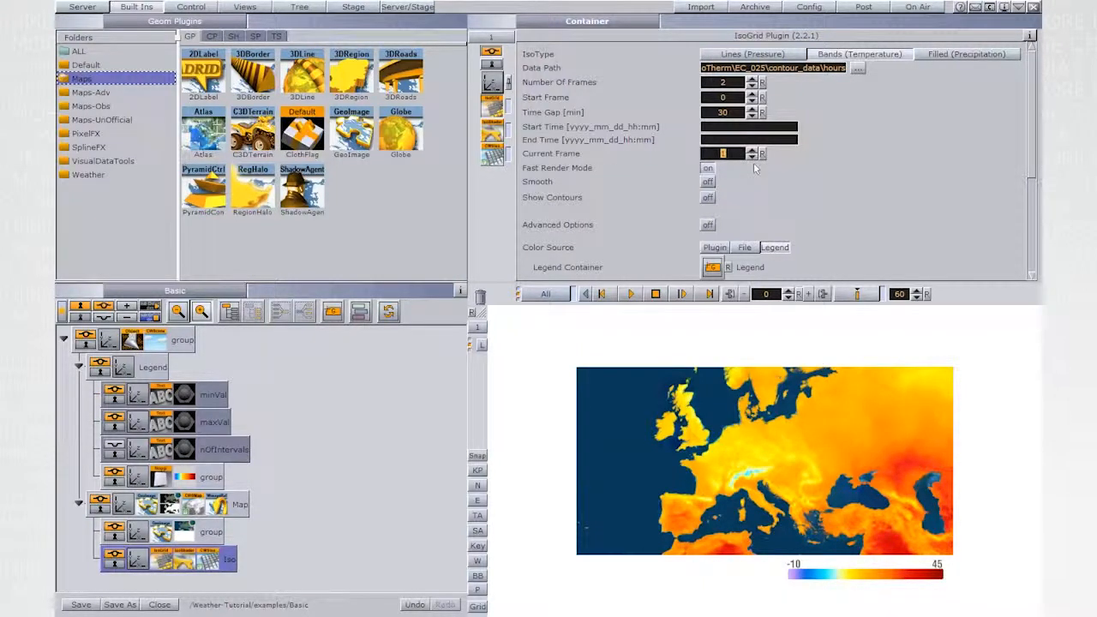
Step: Load 10 data frames, rebuild with 10 intervals, and keyframe the map's Current Frame
{"action": "left_click", "coordinate": [751, 150]}
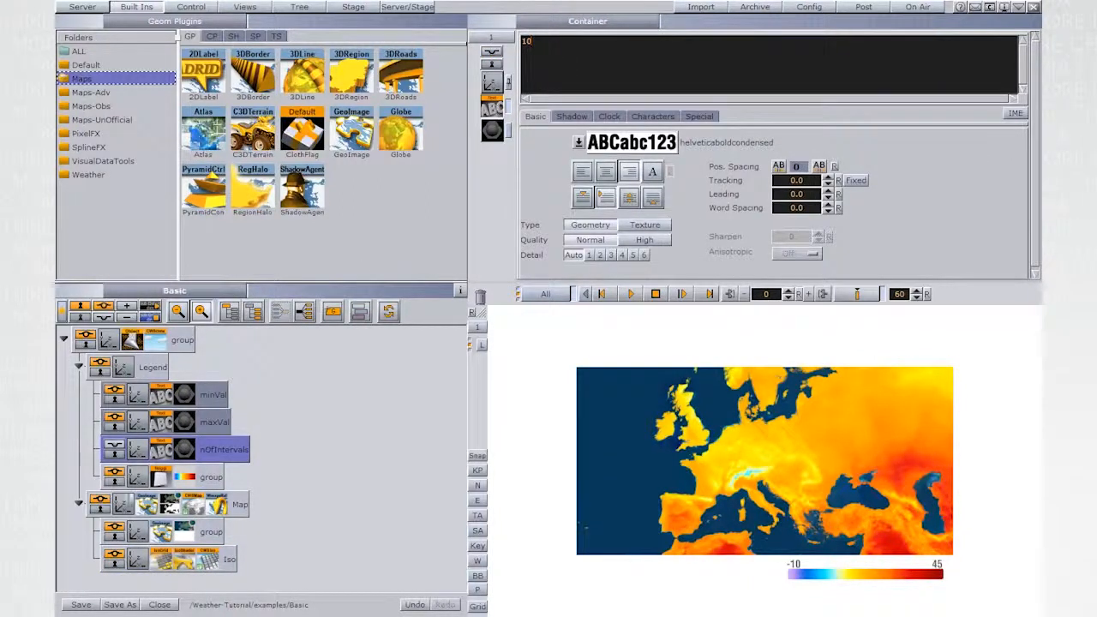
{"action": "left_click", "coordinate": [229, 559]}
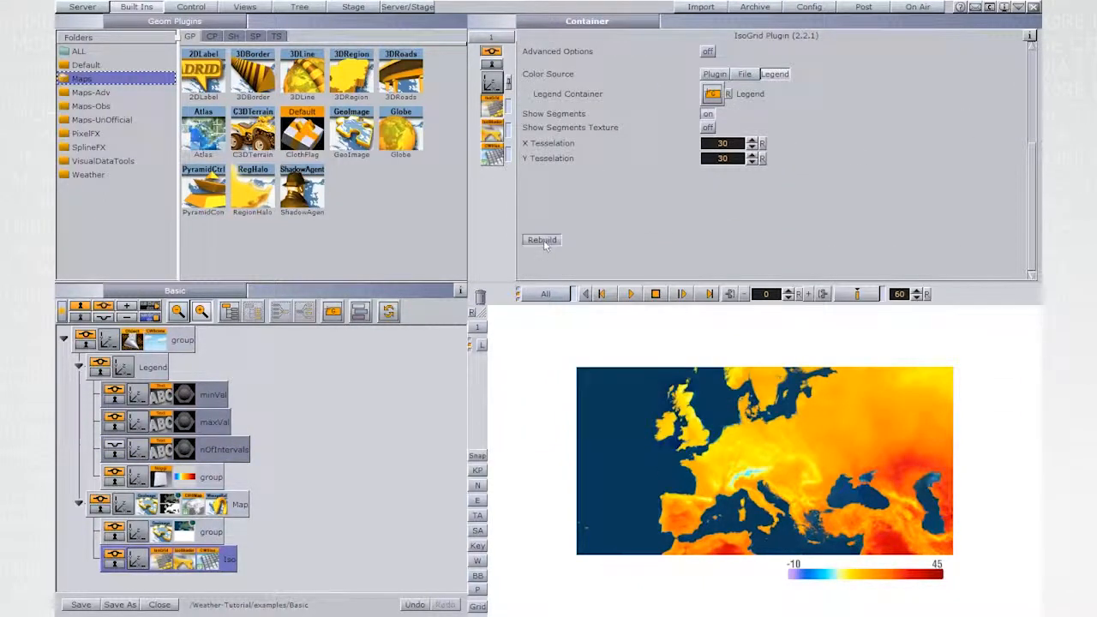
{"action": "left_click", "coordinate": [541, 240]}
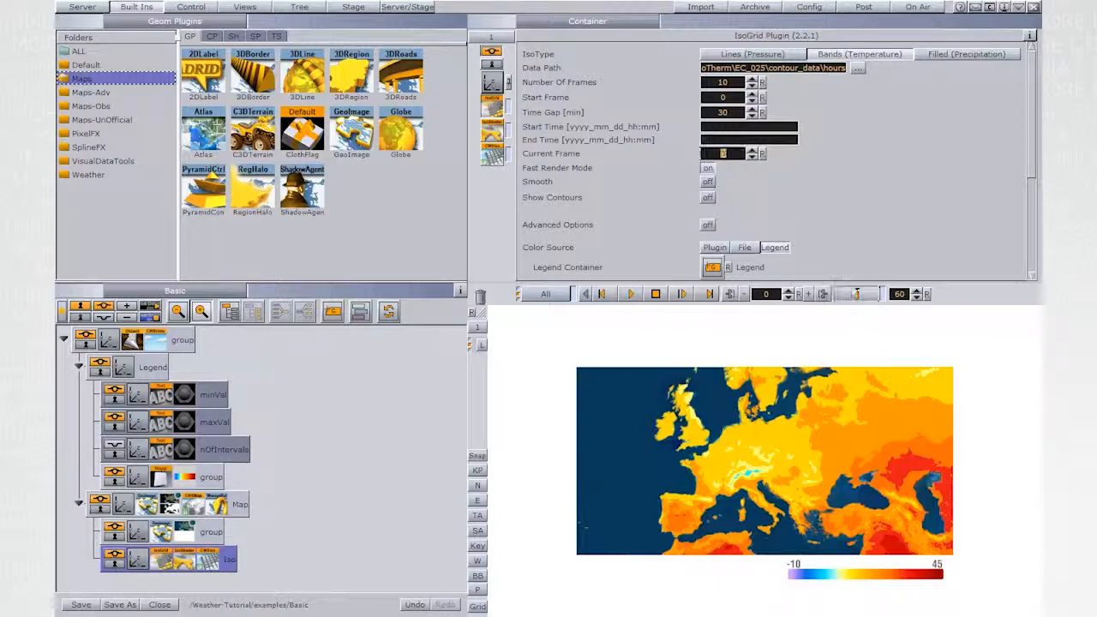
{"action": "left_click", "coordinate": [856, 294]}
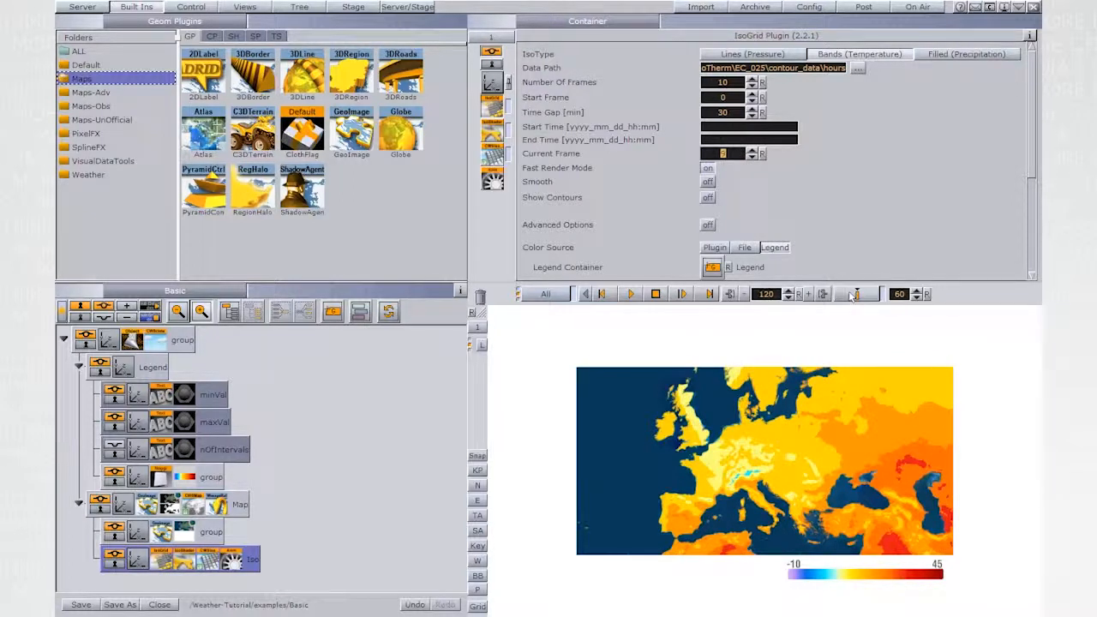
{"action": "left_click", "coordinate": [353, 7]}
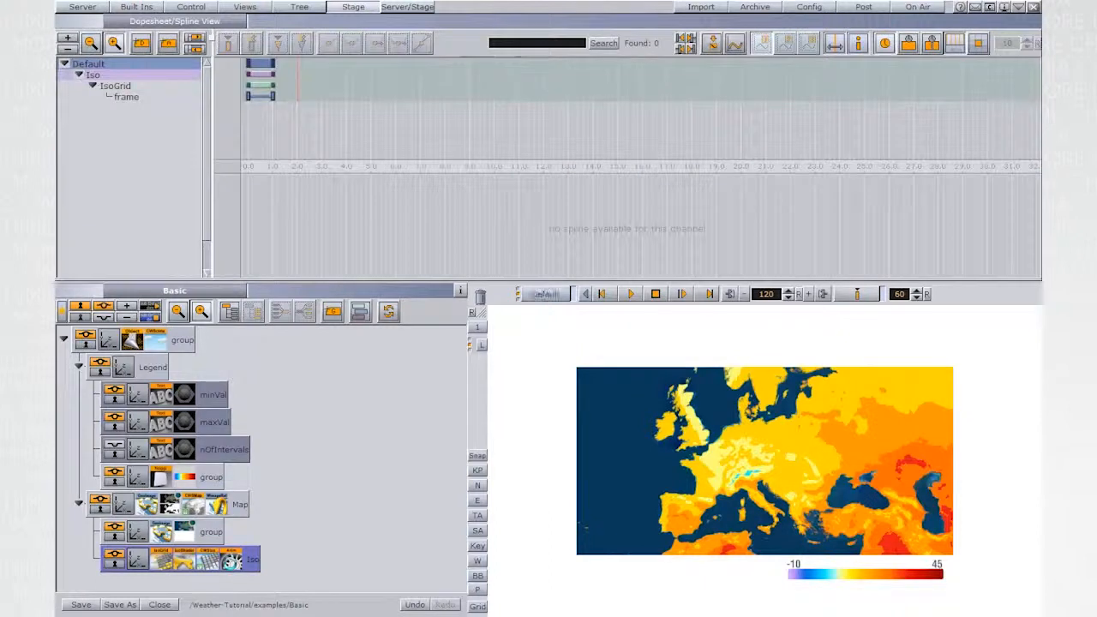
Step: Name the frame channel's last keyframe (time 60, value 9) 'end'
{"action": "left_click", "coordinate": [273, 94]}
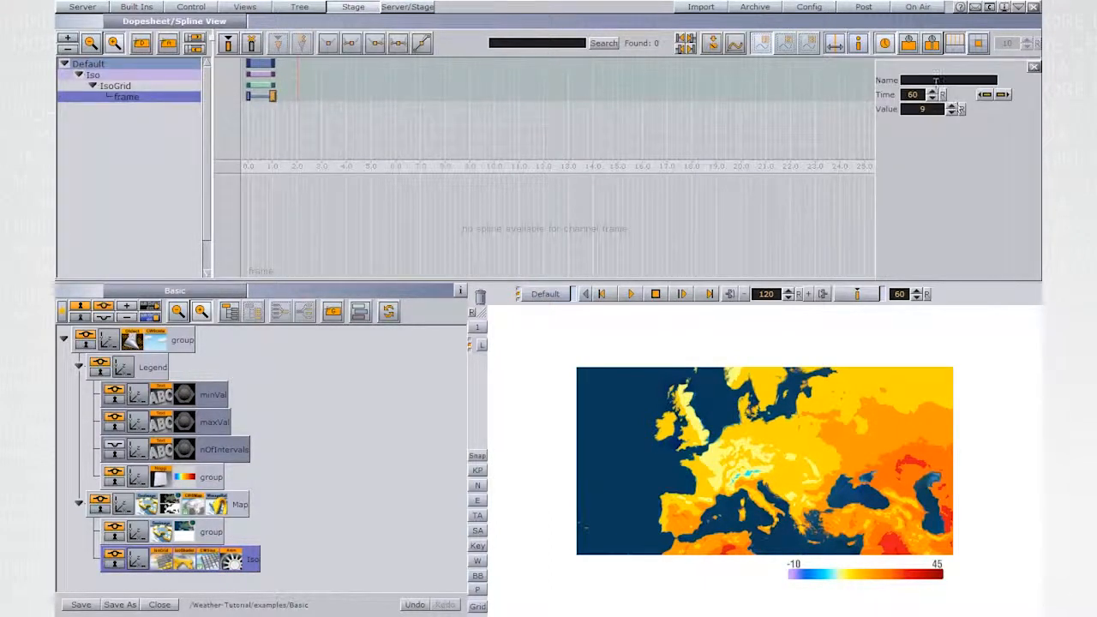
{"action": "left_click", "coordinate": [950, 80]}
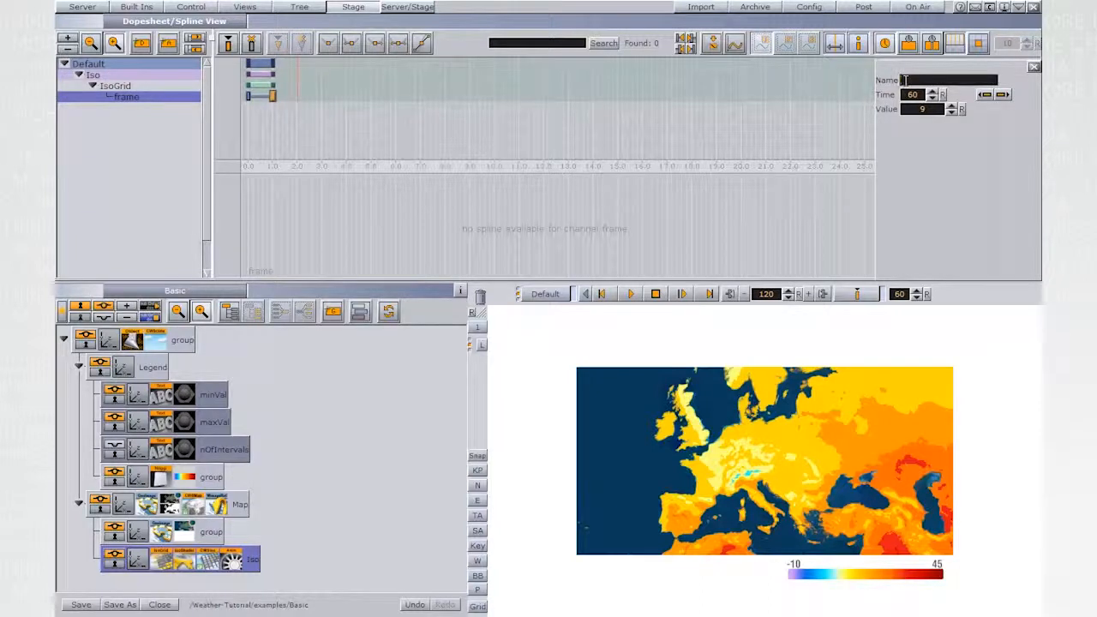
{"action": "type", "text": "end"}
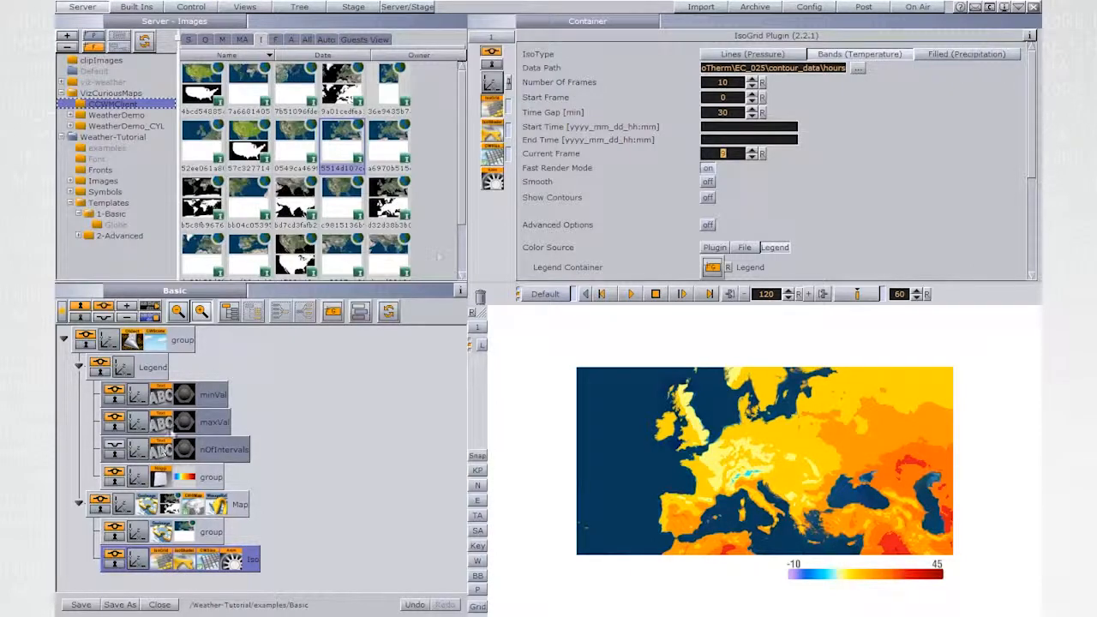
Step: Rebuild the temperature map and save the scene as Therm in Weather-Tutorial/examples
{"action": "left_click", "coordinate": [224, 448]}
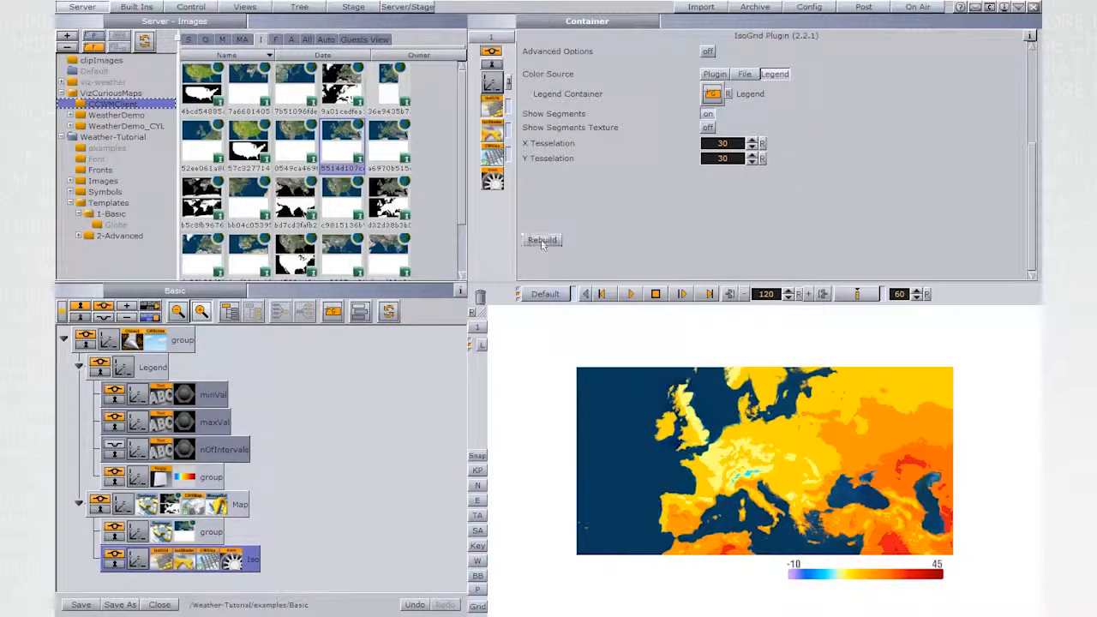
{"action": "left_click", "coordinate": [541, 240]}
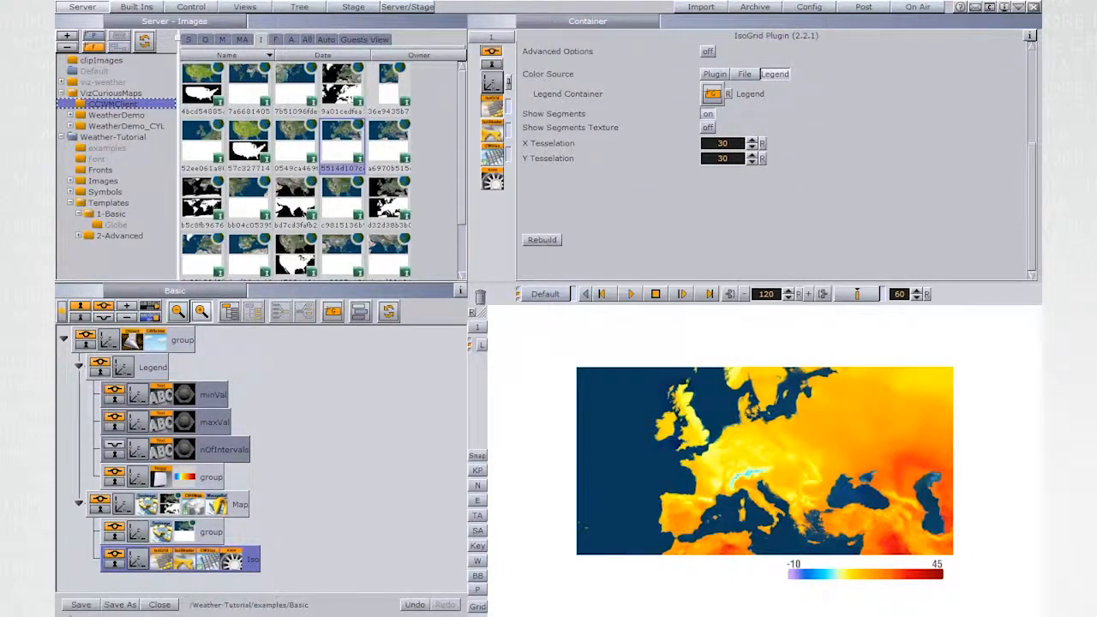
{"action": "left_click", "coordinate": [119, 604]}
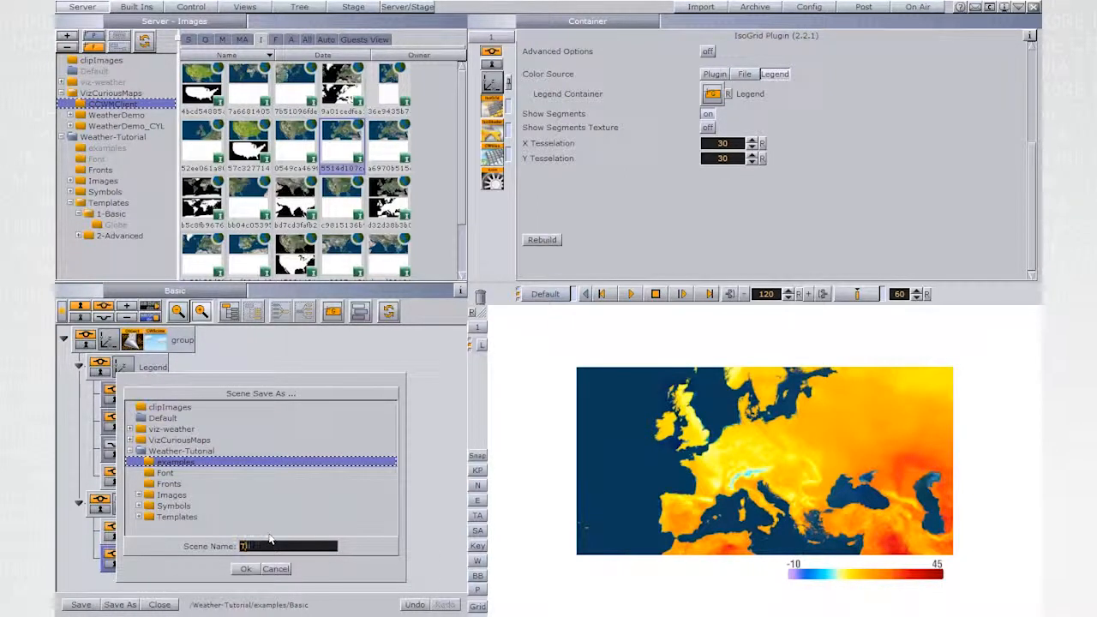
{"action": "type", "text": "Therm"}
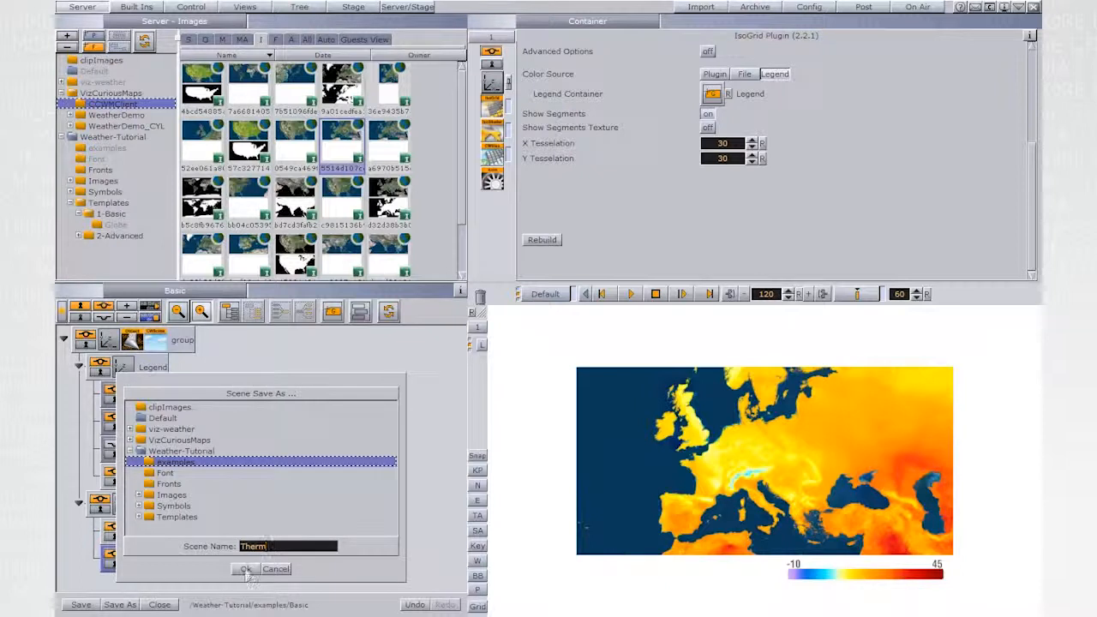
{"action": "left_click", "coordinate": [246, 568]}
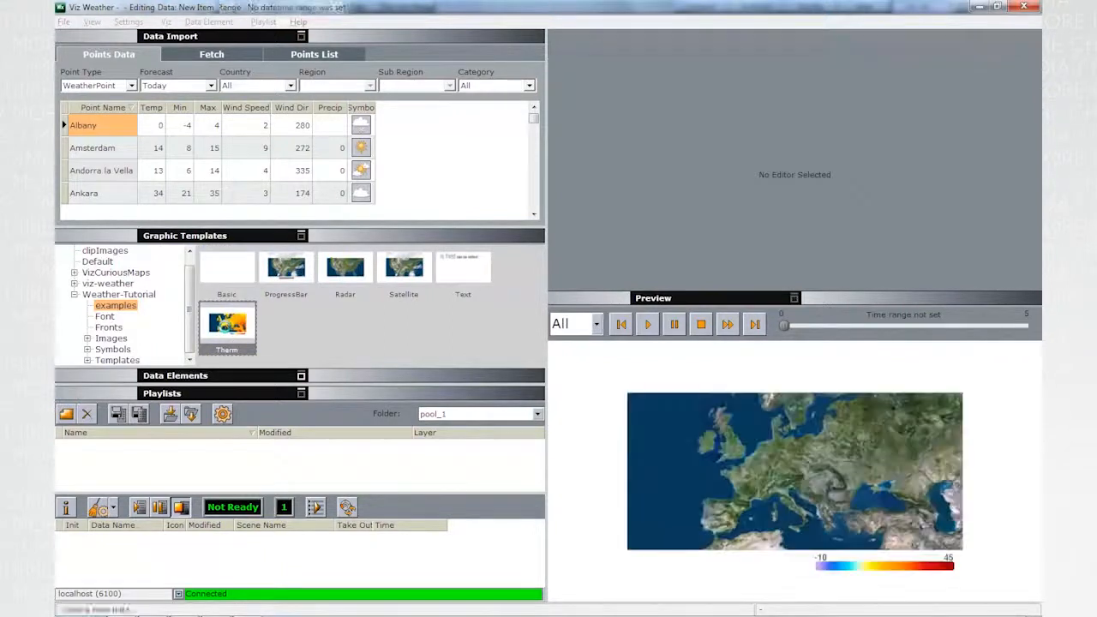
Step: Source Therm data from NewIsoTherm/EC_025/contour_data/hours and match dates to 31-Jul-2011 00:00–12:00
{"action": "left_click", "coordinate": [227, 324]}
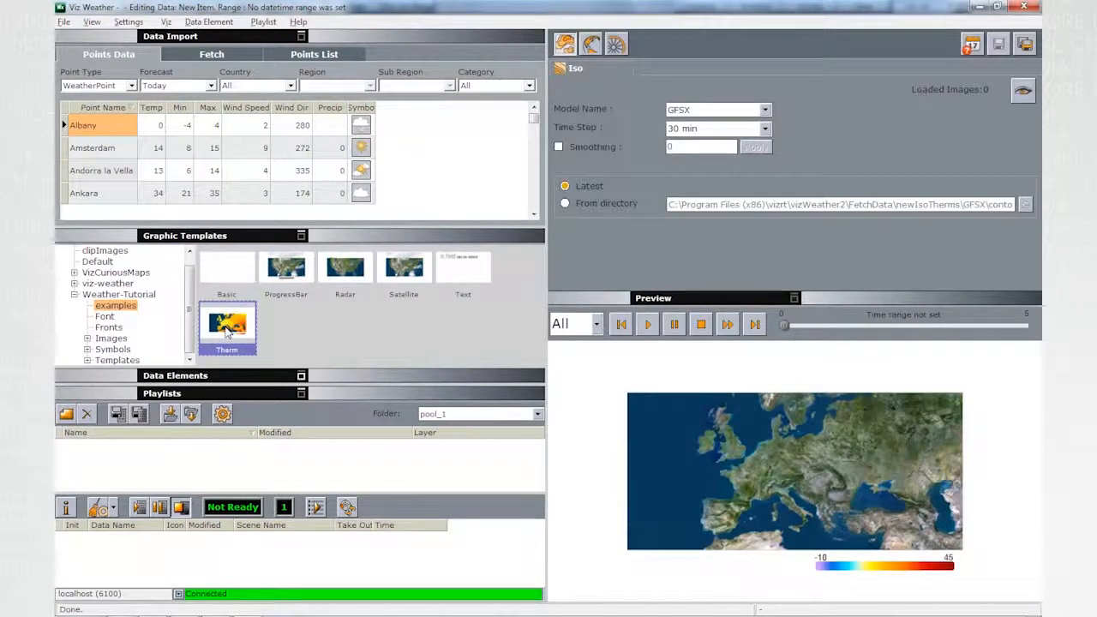
{"action": "left_click", "coordinate": [227, 324]}
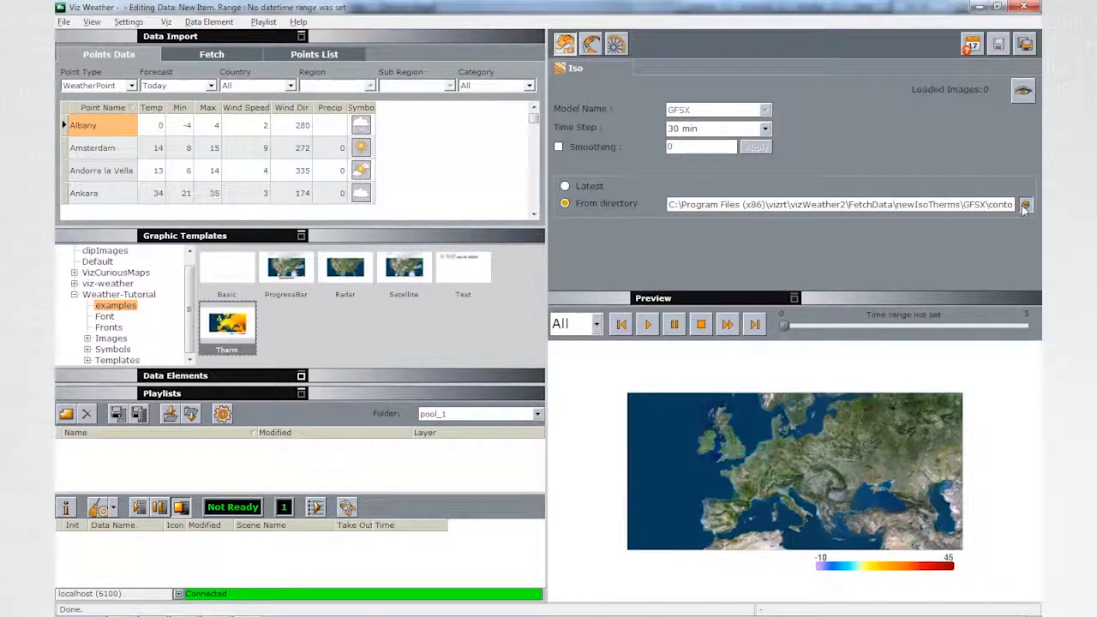
{"action": "left_click", "coordinate": [1025, 204]}
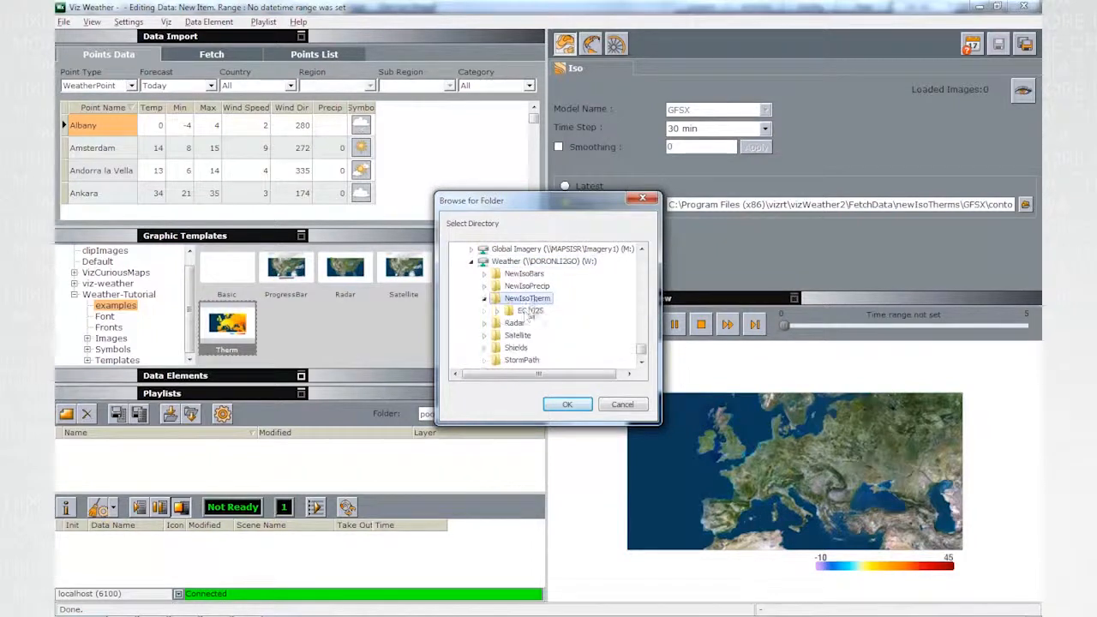
{"action": "left_click", "coordinate": [496, 310]}
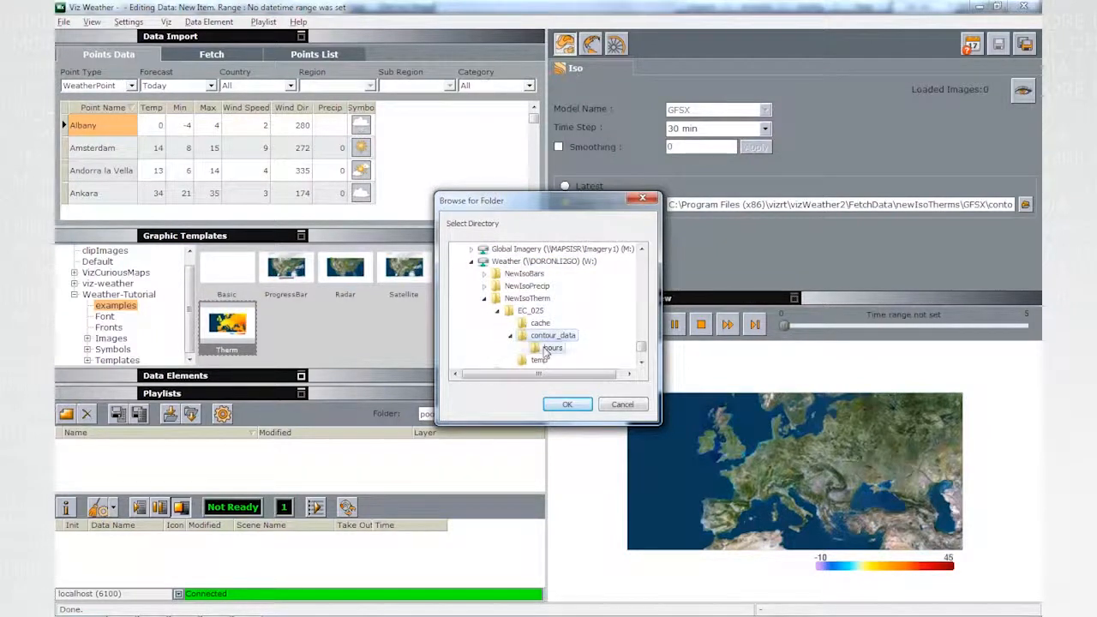
{"action": "left_click", "coordinate": [566, 404]}
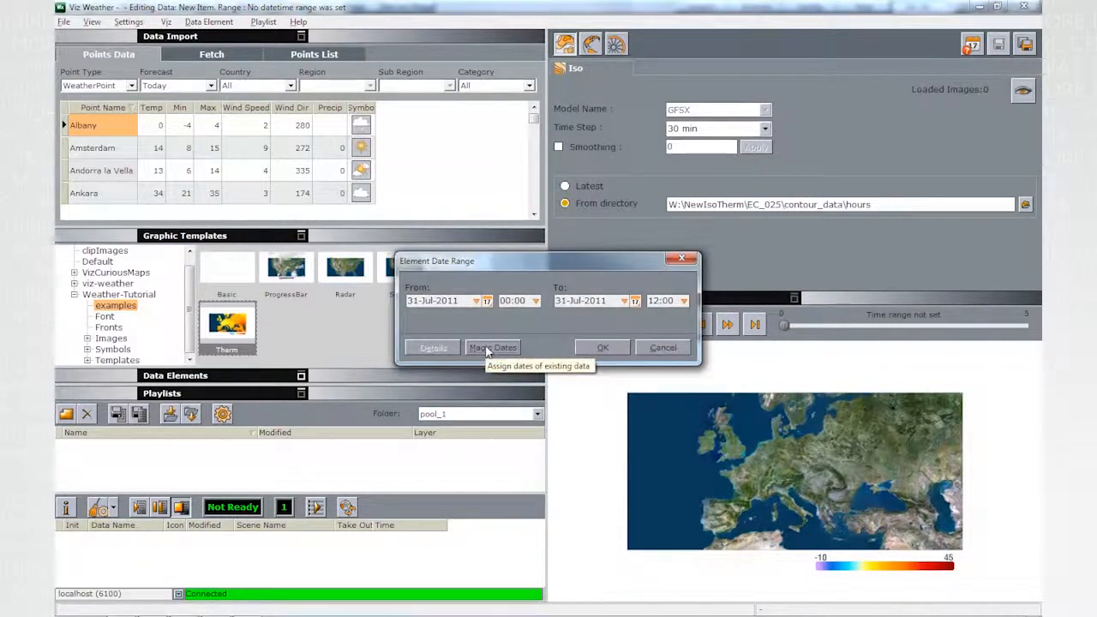
{"action": "left_click", "coordinate": [603, 347]}
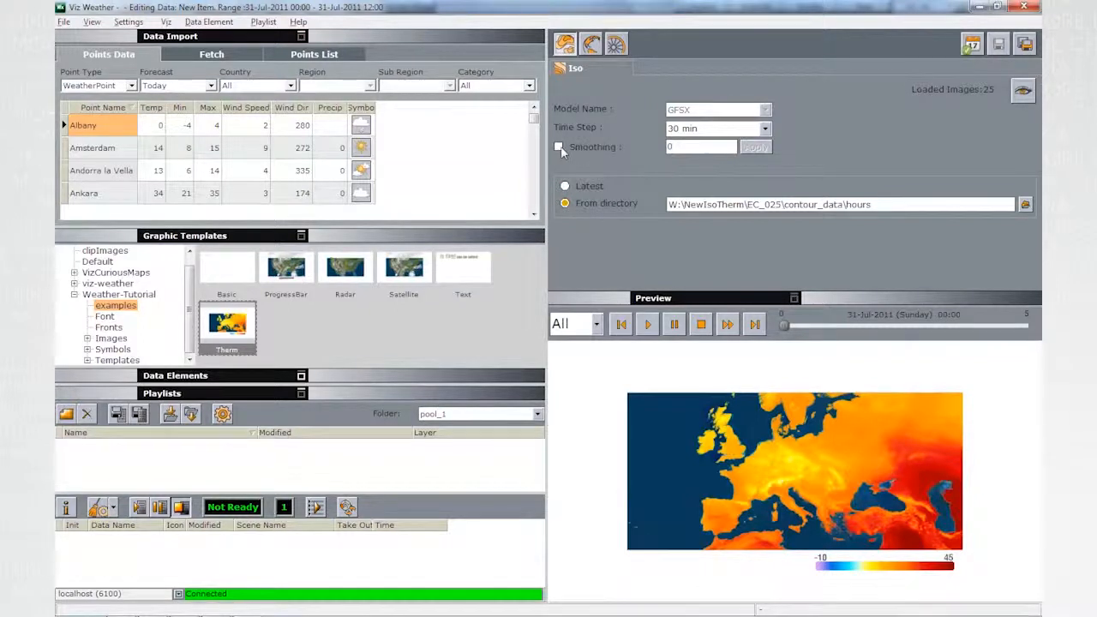
Step: Enable smoothing at 10, apply it, and preview the smoothed Therm map
{"action": "left_click", "coordinate": [559, 146]}
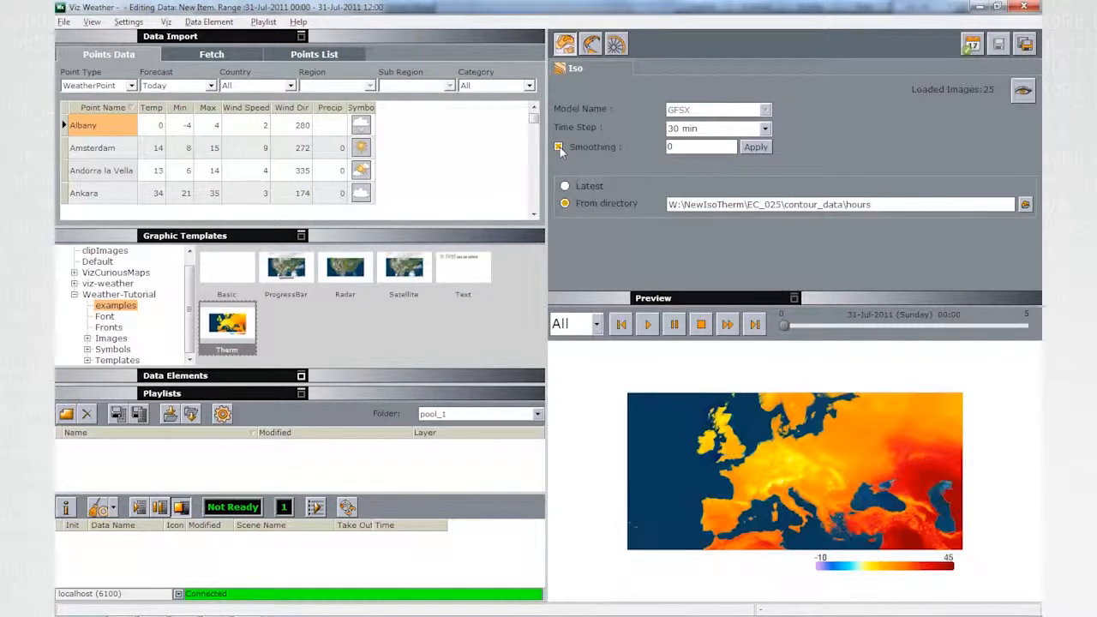
{"action": "left_click", "coordinate": [699, 147]}
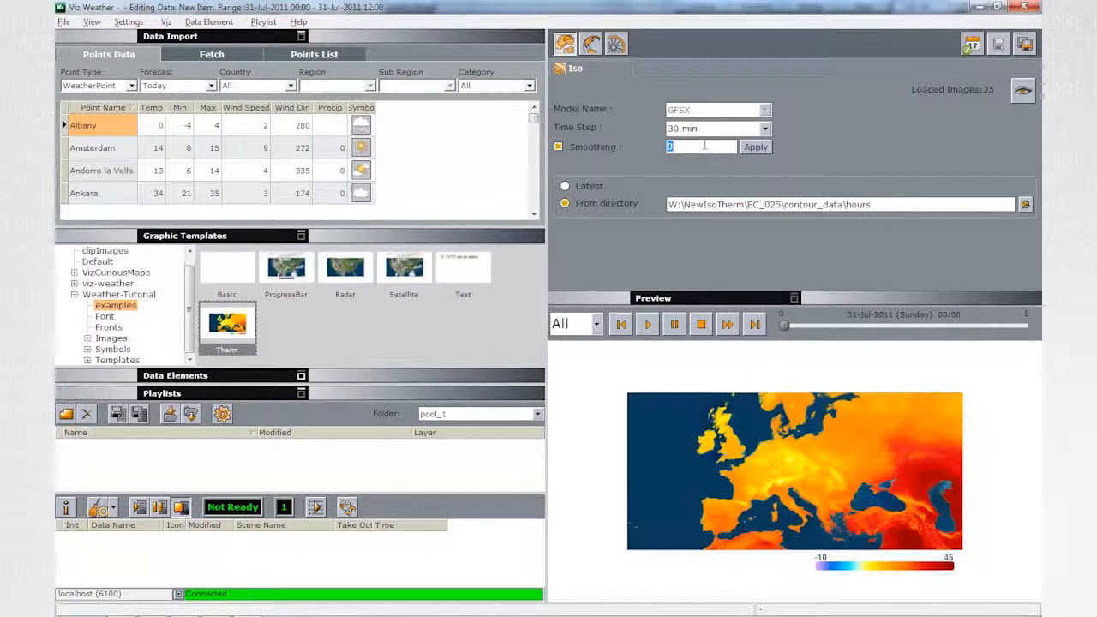
{"action": "type", "text": "30"}
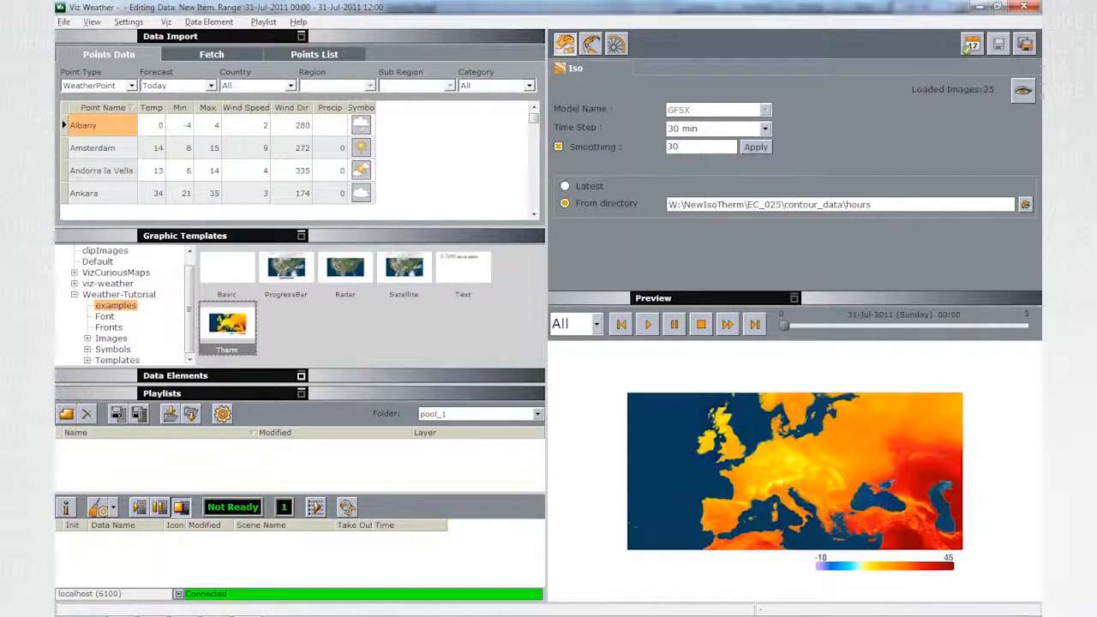
{"action": "left_click", "coordinate": [755, 147]}
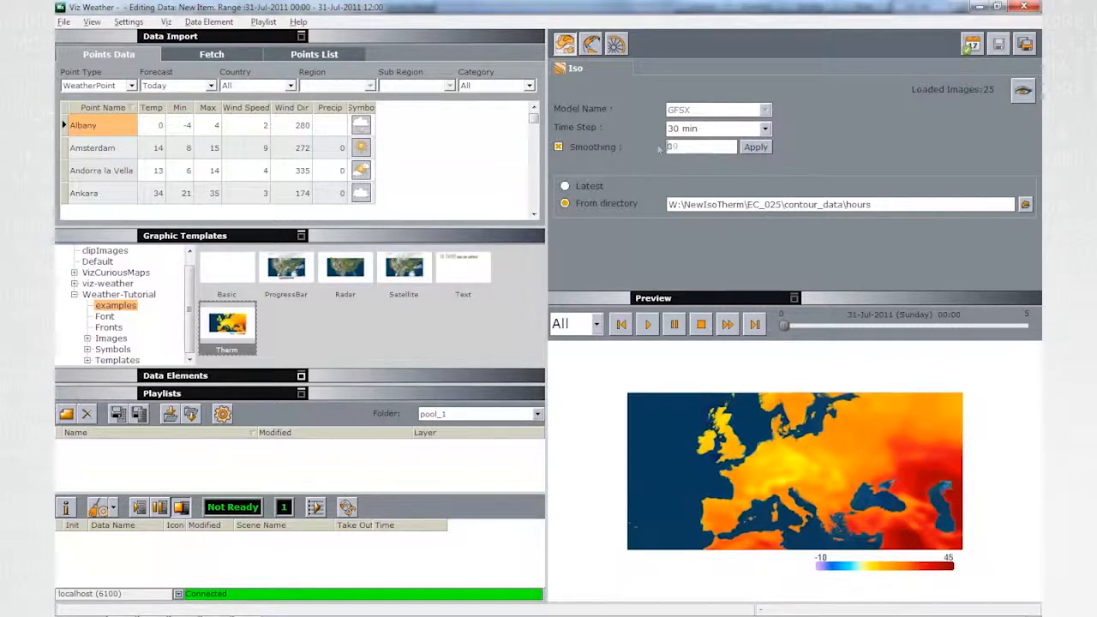
{"action": "type", "text": "10"}
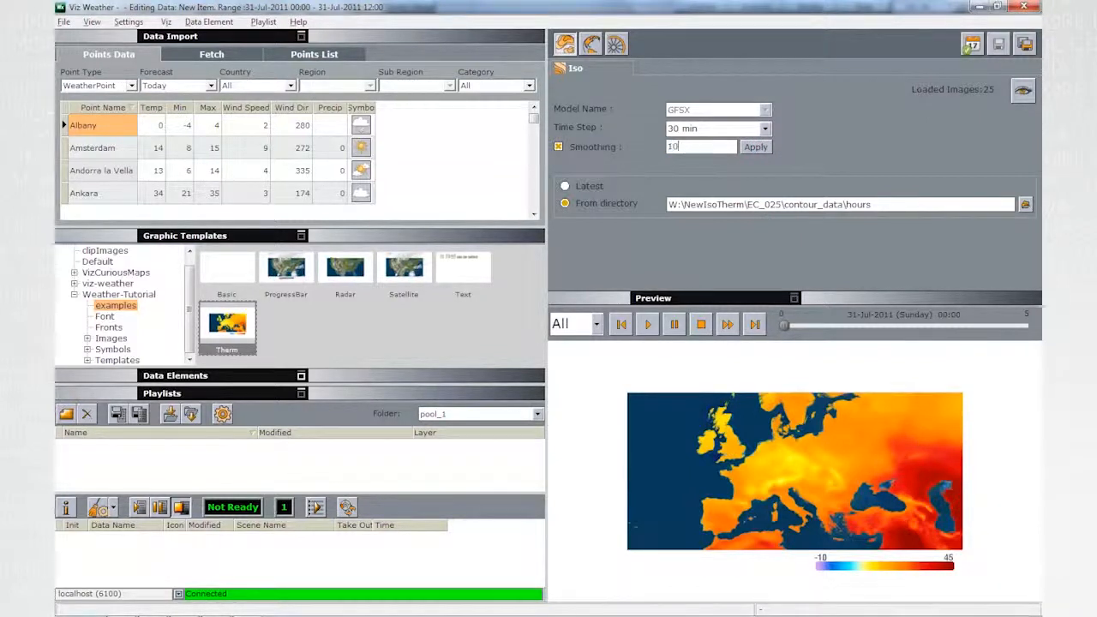
{"action": "left_click", "coordinate": [755, 147]}
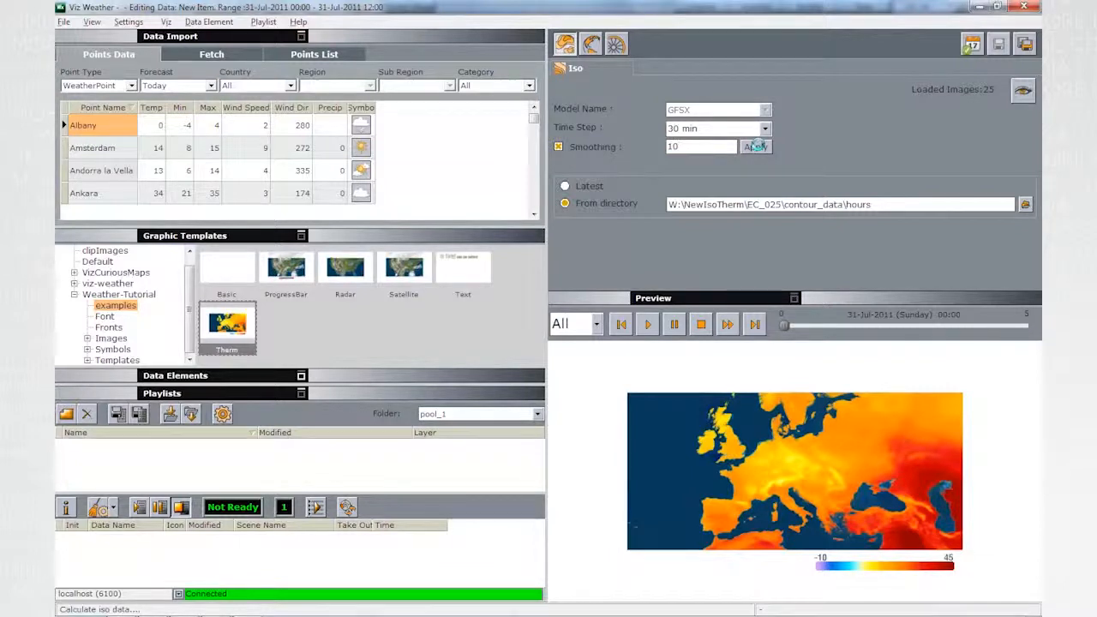
{"action": "left_click", "coordinate": [754, 147]}
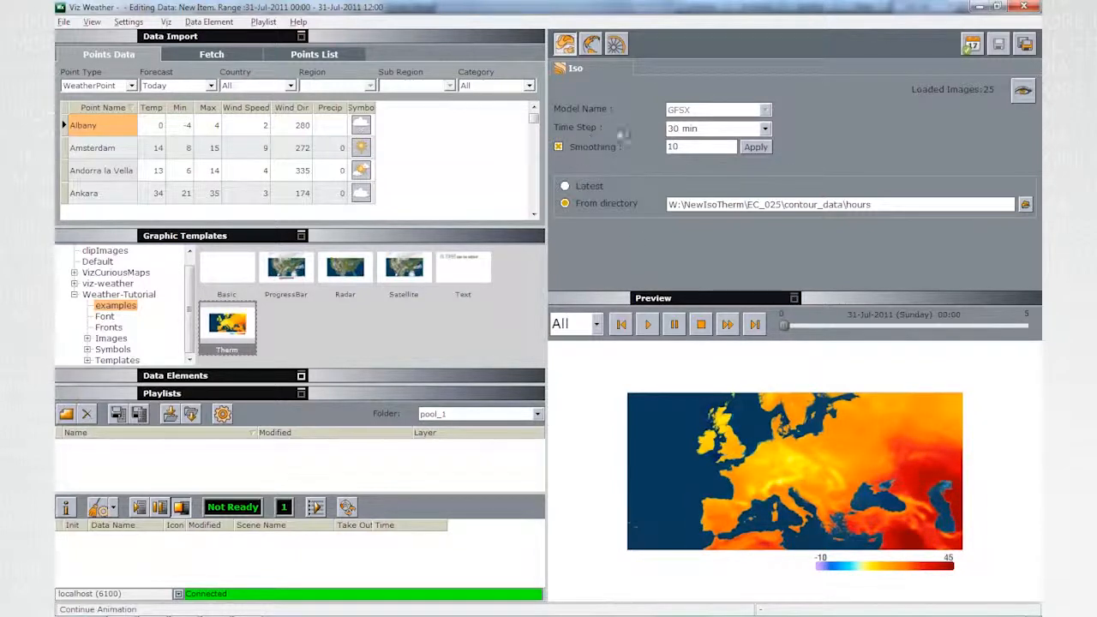
Step: Set the time step to Original Data and play the preview
{"action": "left_click", "coordinate": [716, 127]}
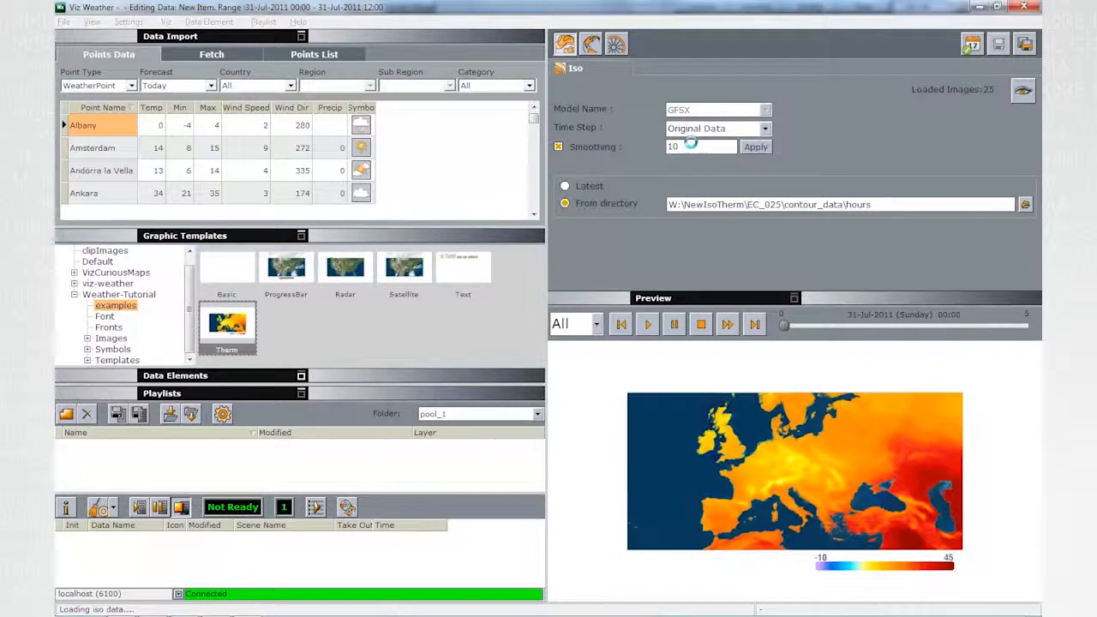
{"action": "left_click", "coordinate": [647, 324]}
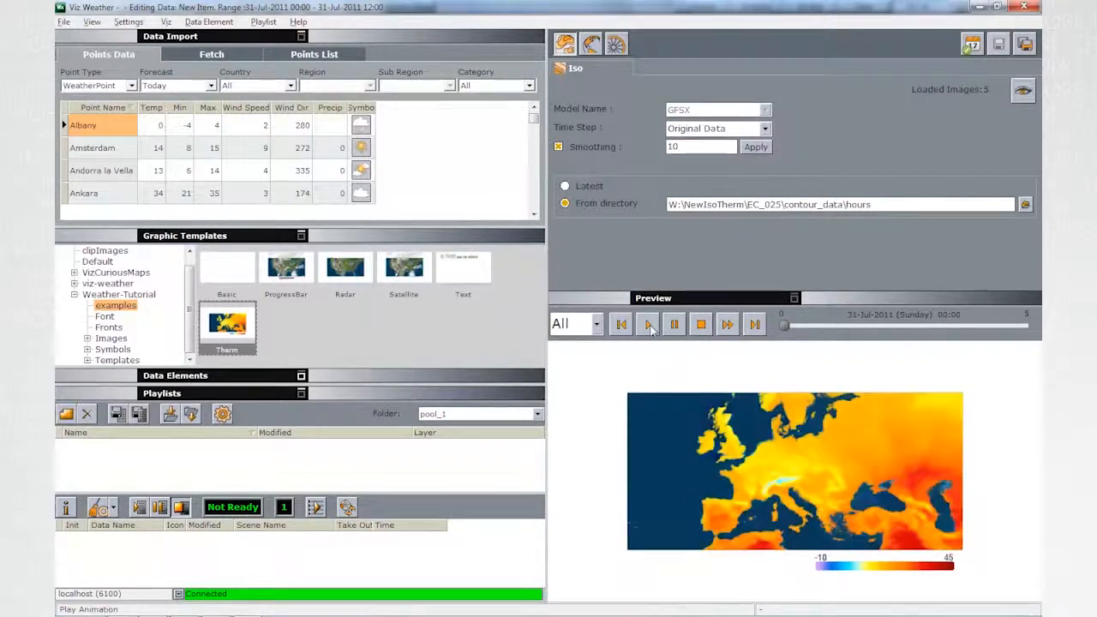
{"action": "left_click", "coordinate": [648, 324]}
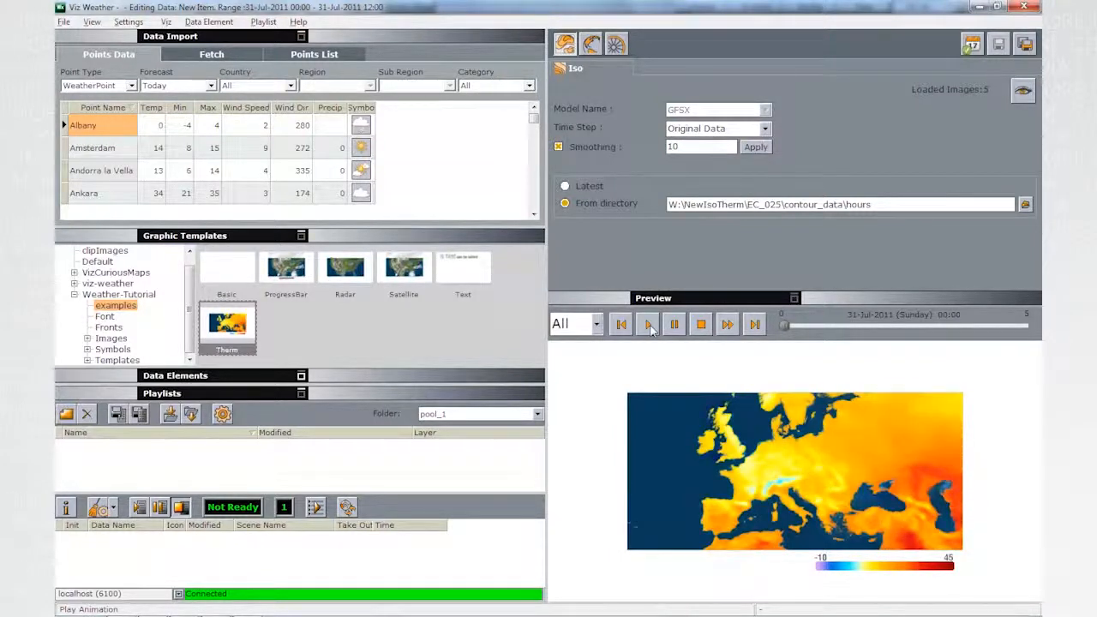
{"action": "left_click", "coordinate": [648, 324]}
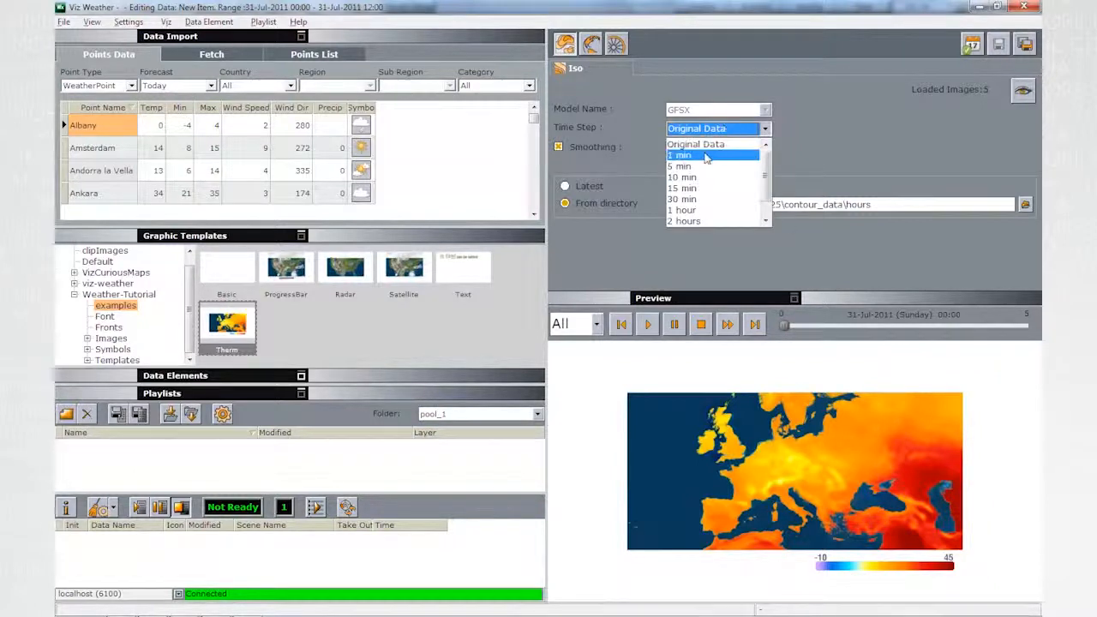
Step: Interpolate at a 1 min time step (721 images) and replay the preview
{"action": "left_click", "coordinate": [680, 155]}
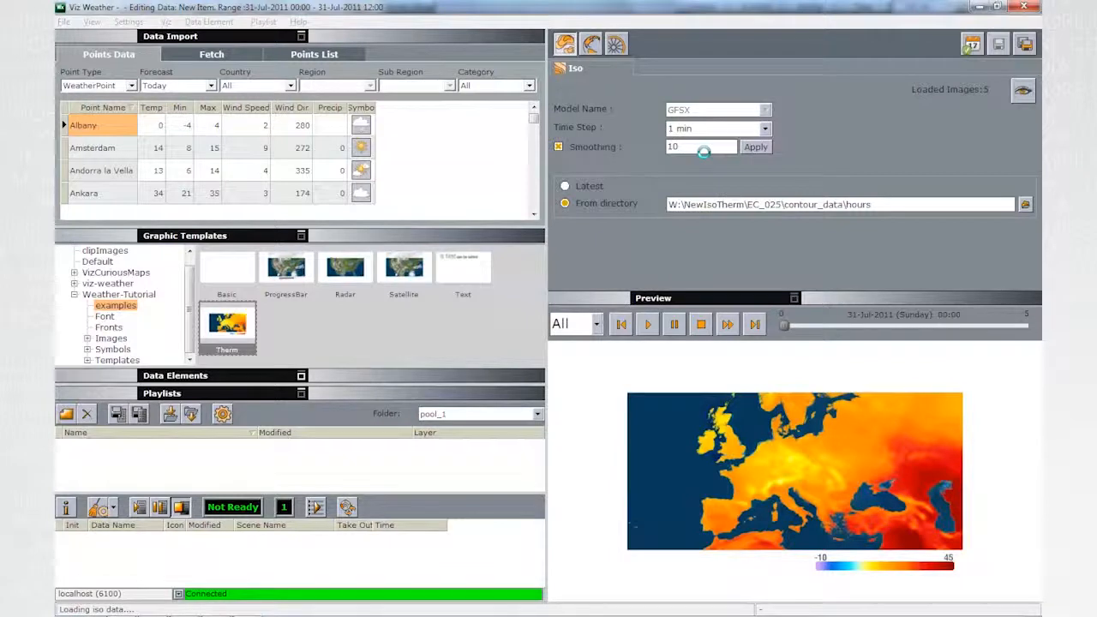
{"action": "left_click", "coordinate": [647, 324]}
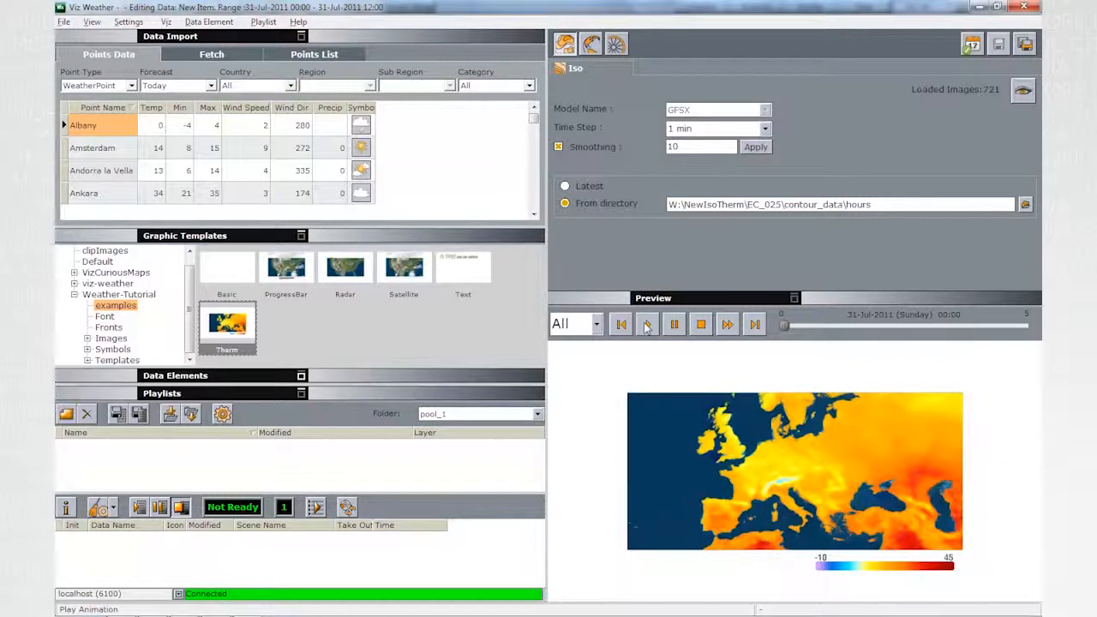
{"action": "left_click", "coordinate": [647, 324]}
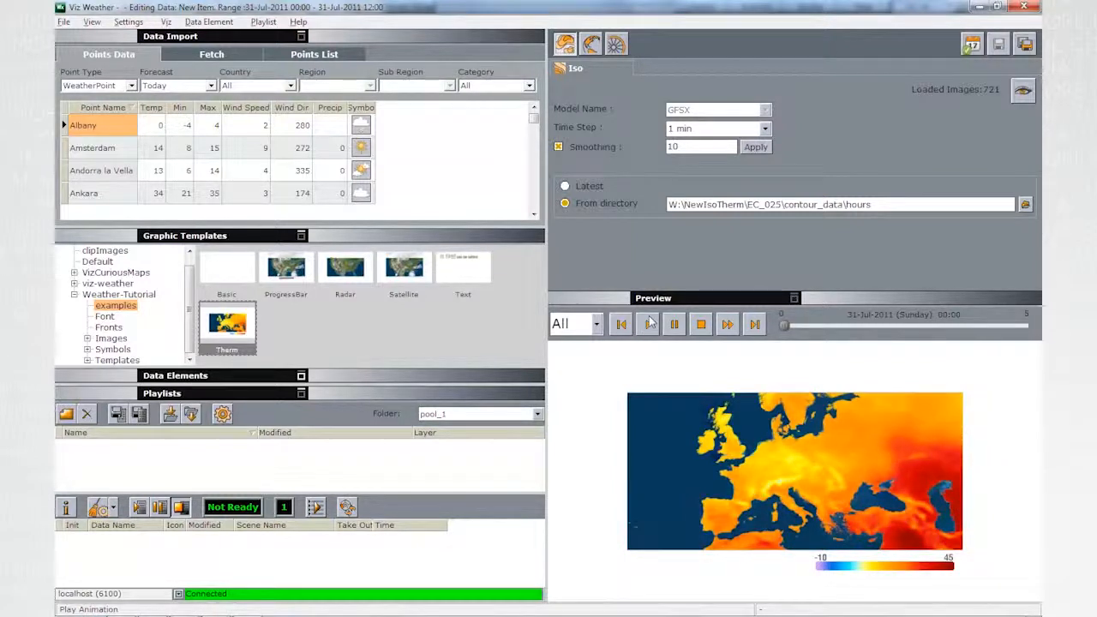
{"action": "left_click", "coordinate": [649, 324]}
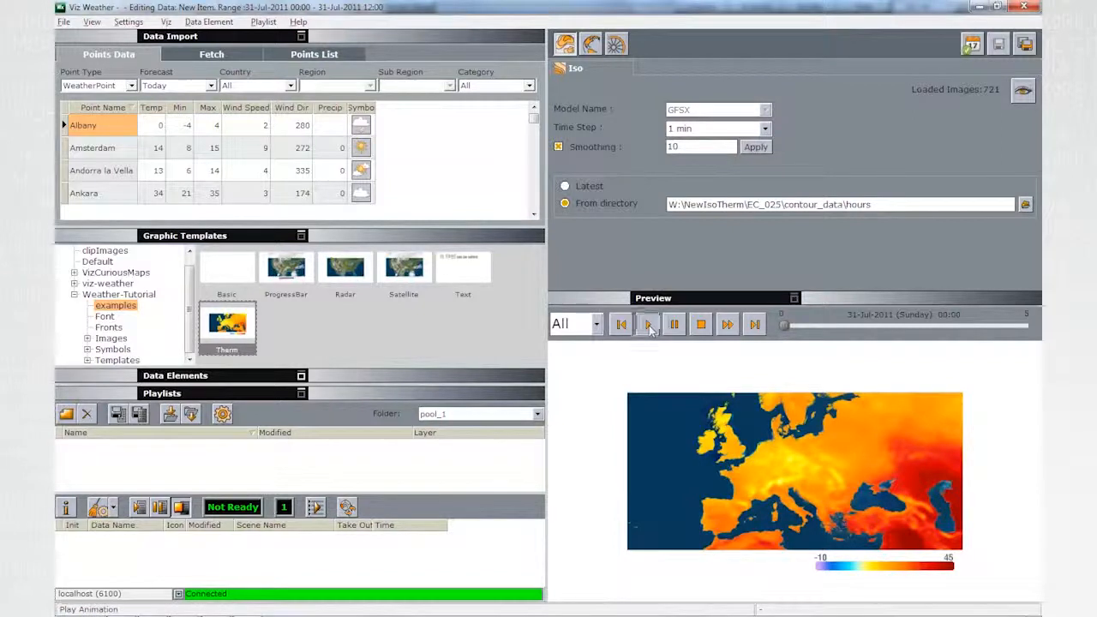
{"action": "left_click", "coordinate": [647, 324]}
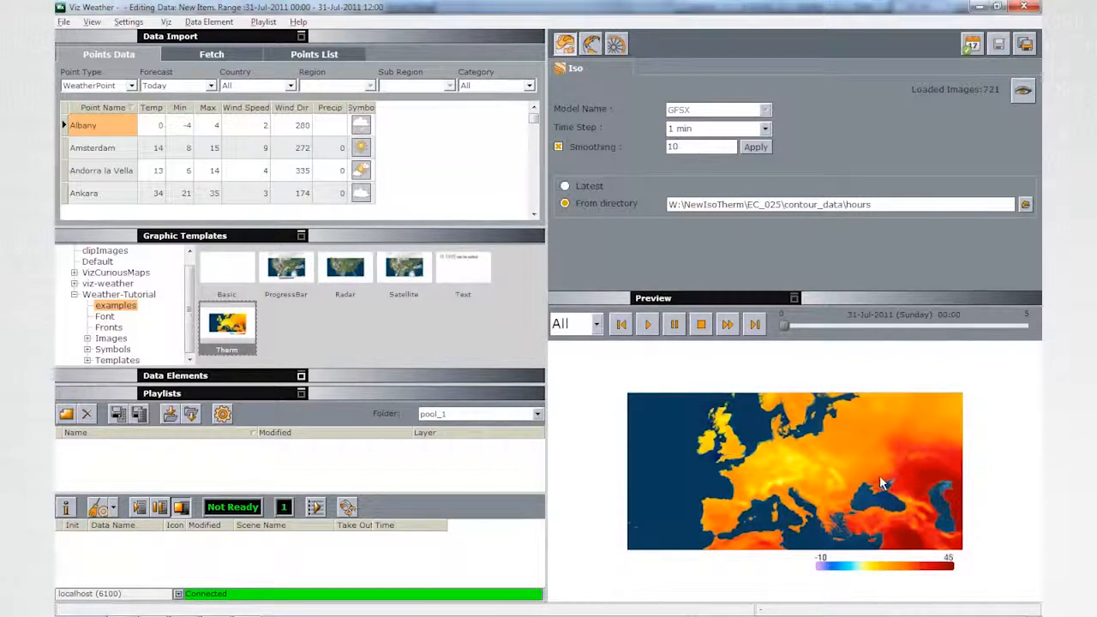
{"action": "mouse_move", "coordinate": [643, 192]}
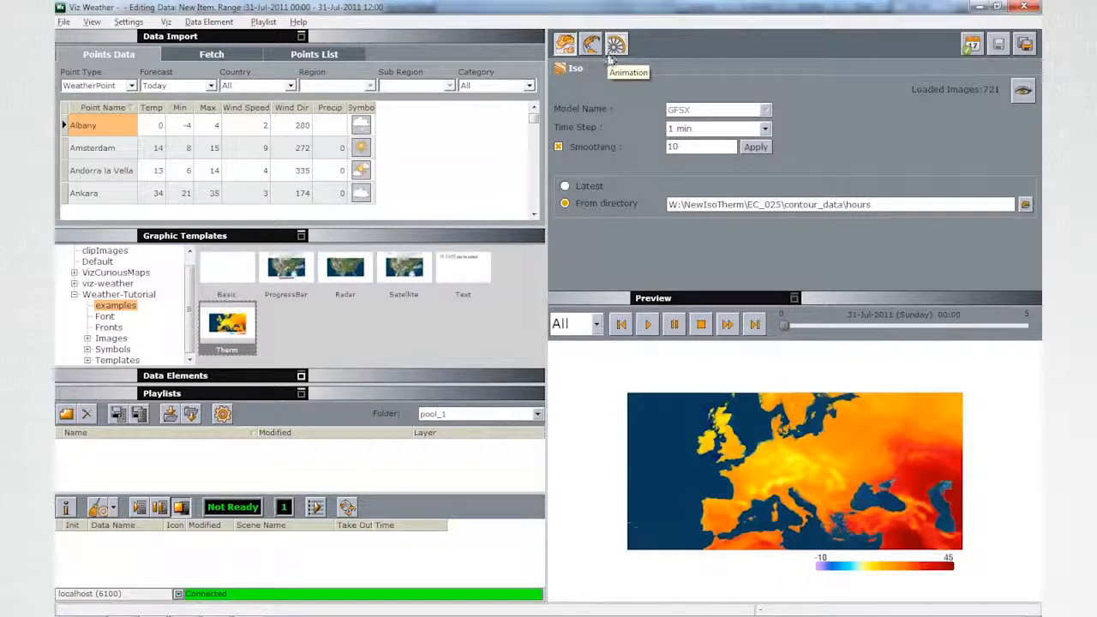
Step: Shorten the data animation length from 5 to 3 seconds and play the preview
{"action": "left_click", "coordinate": [616, 44]}
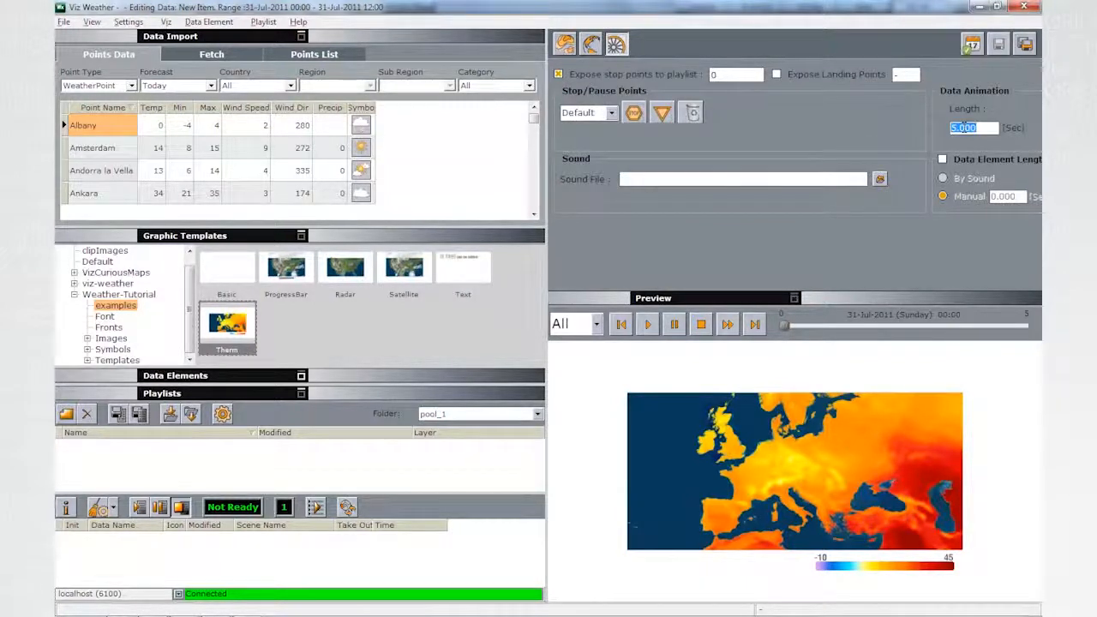
{"action": "left_click", "coordinate": [647, 324]}
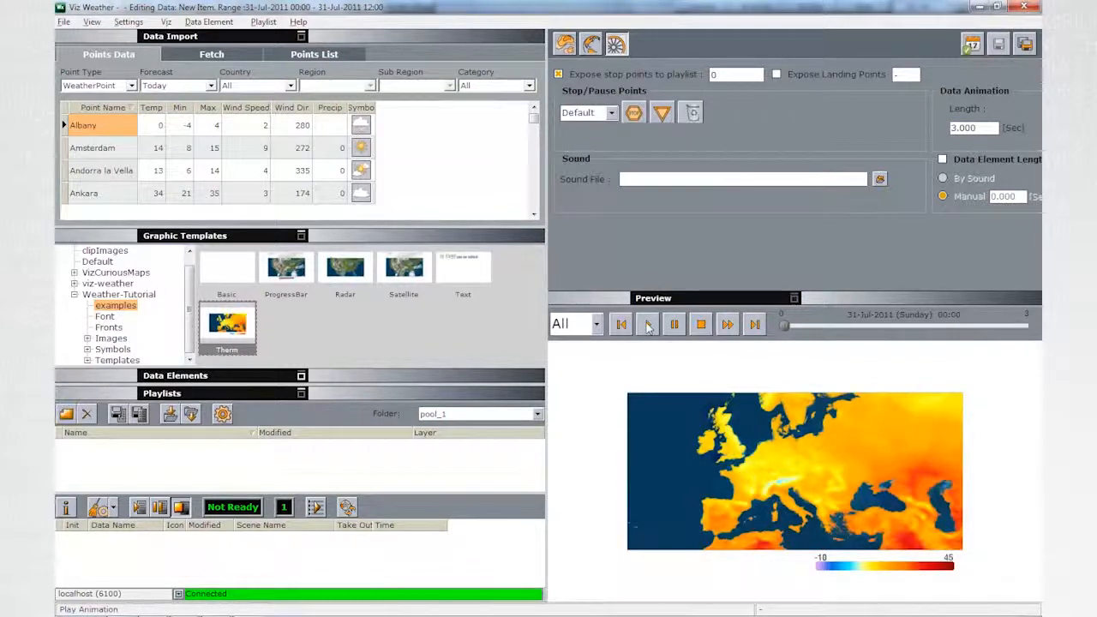